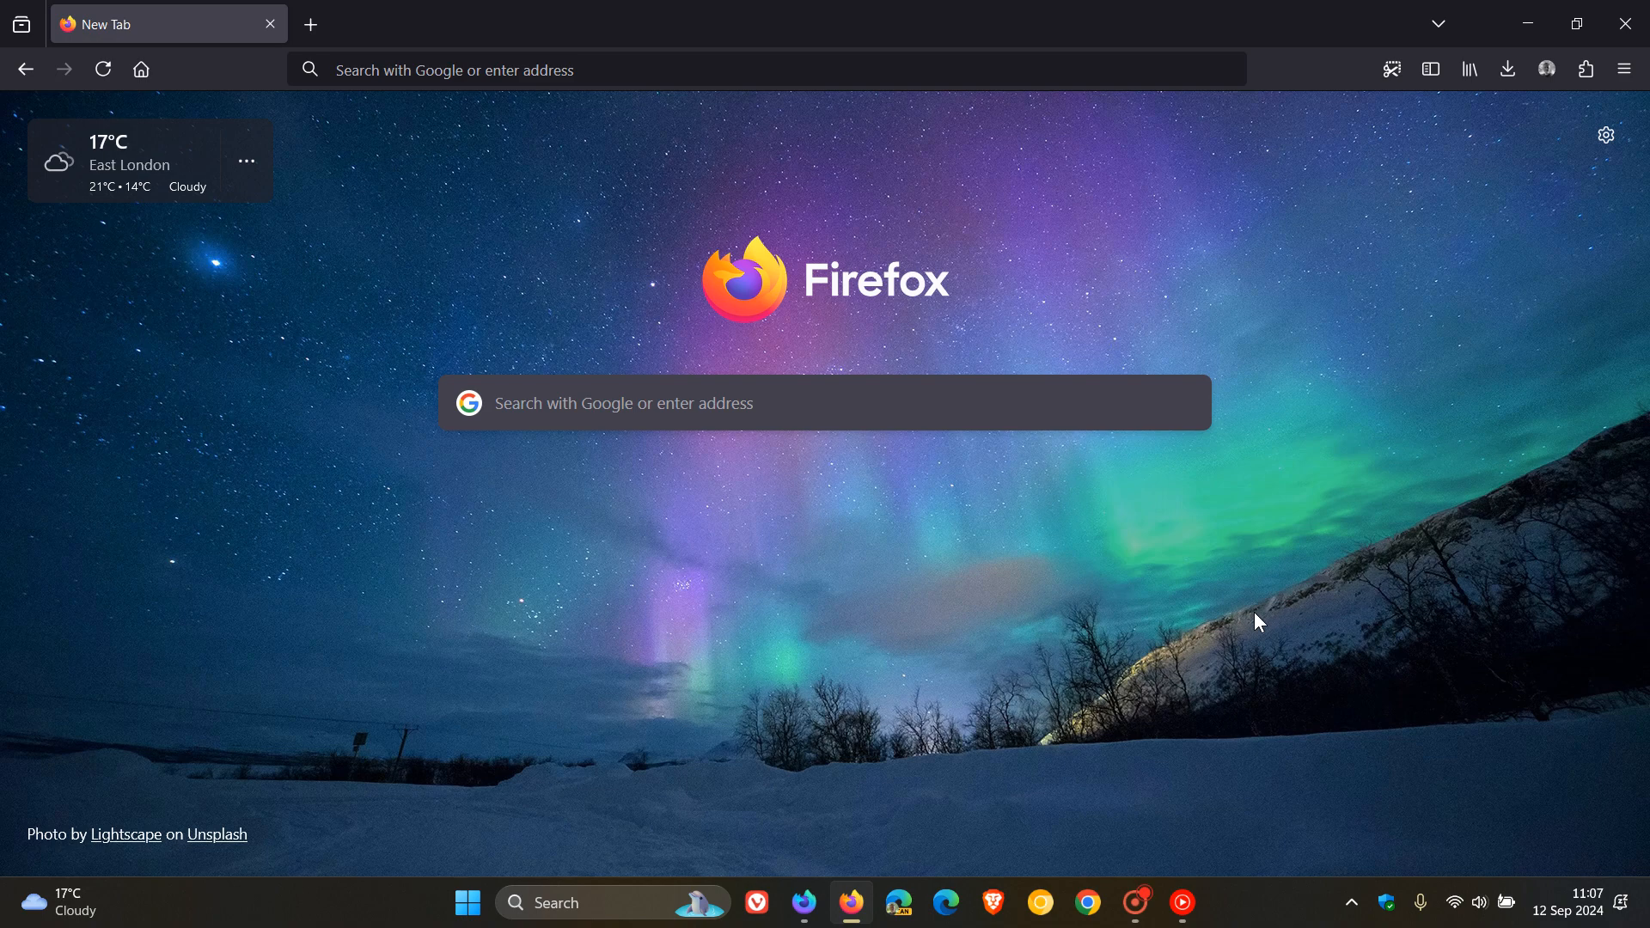
mouse_move(1341, 556)
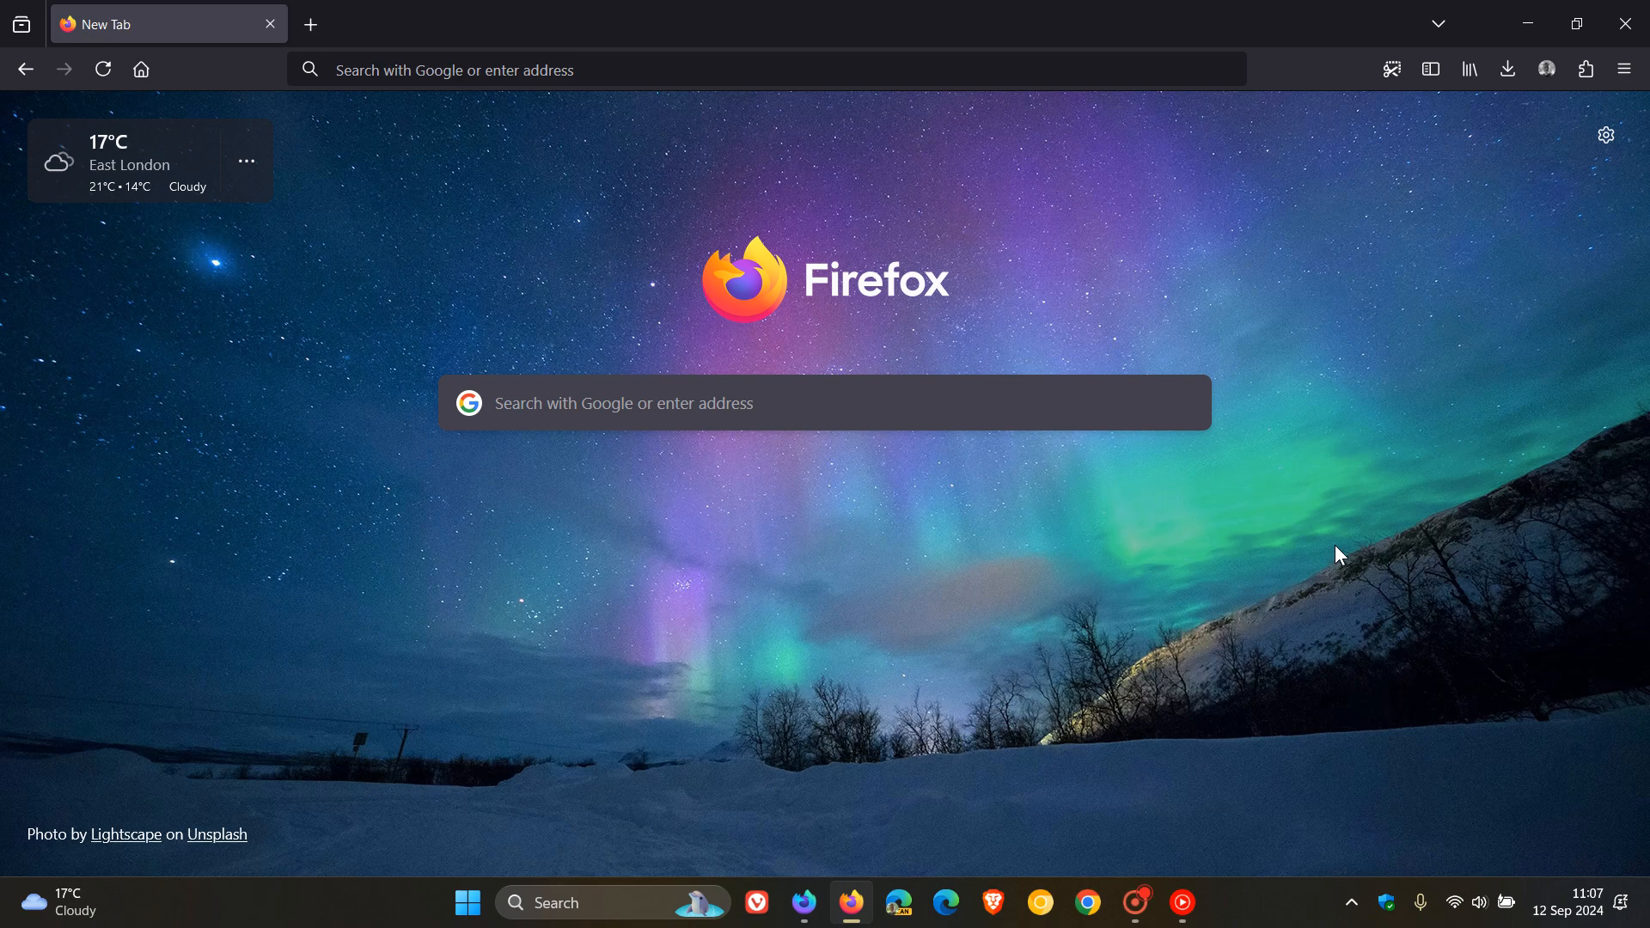
Open the new tab page's Customize panel from the gear icon at top right.
left_click(1605, 135)
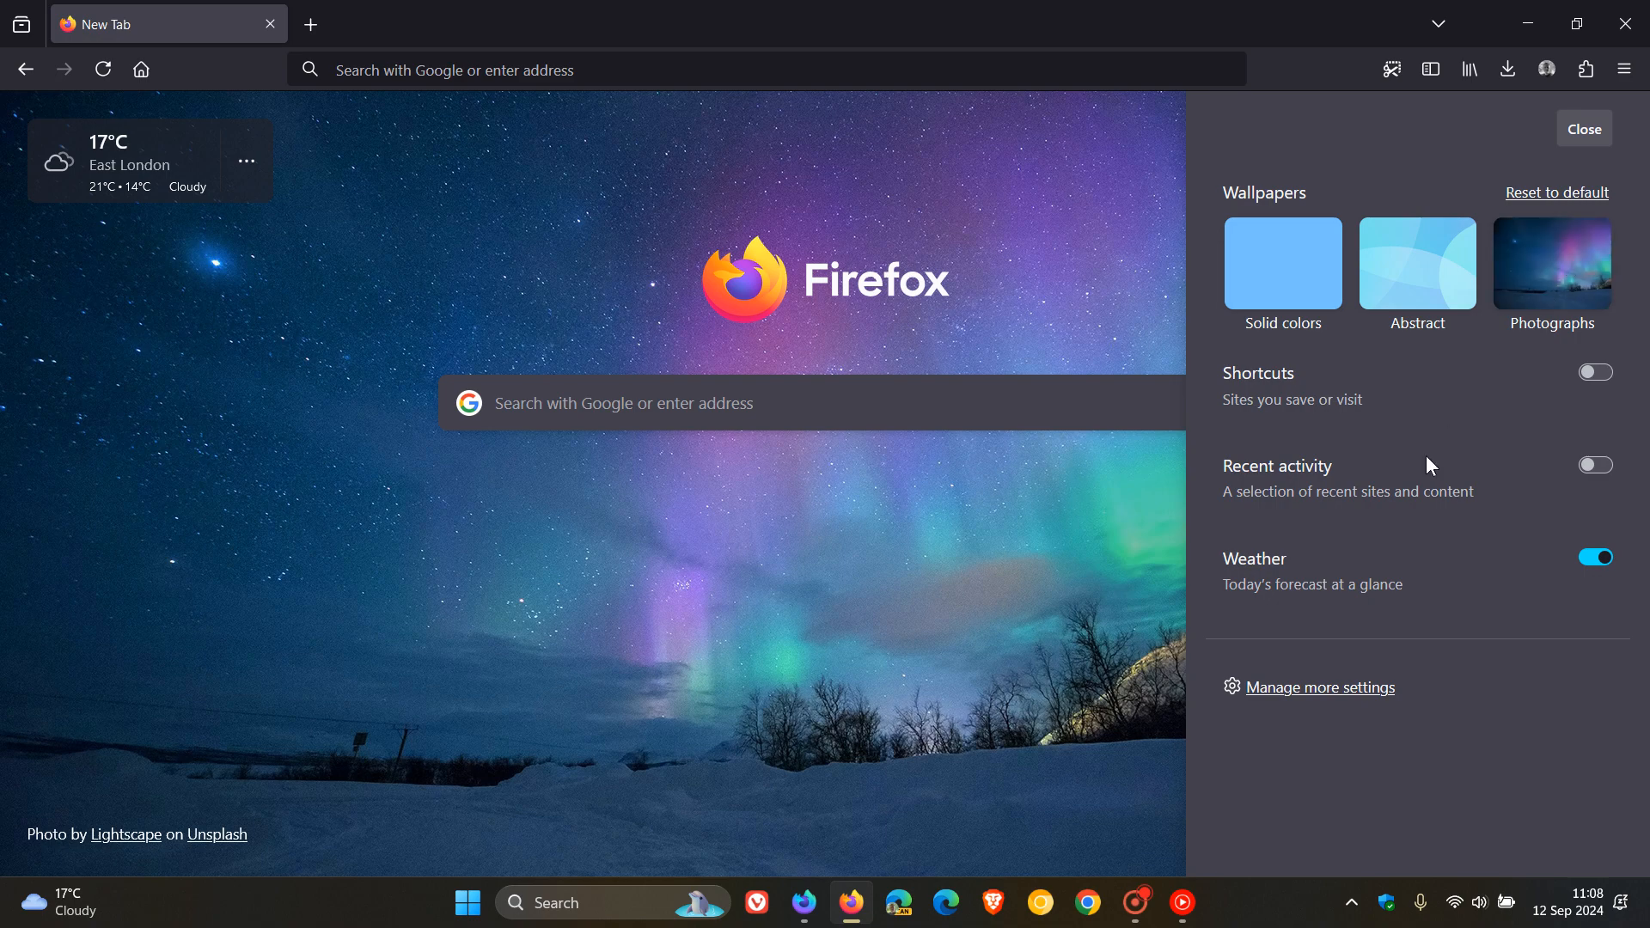
left_click(1322, 688)
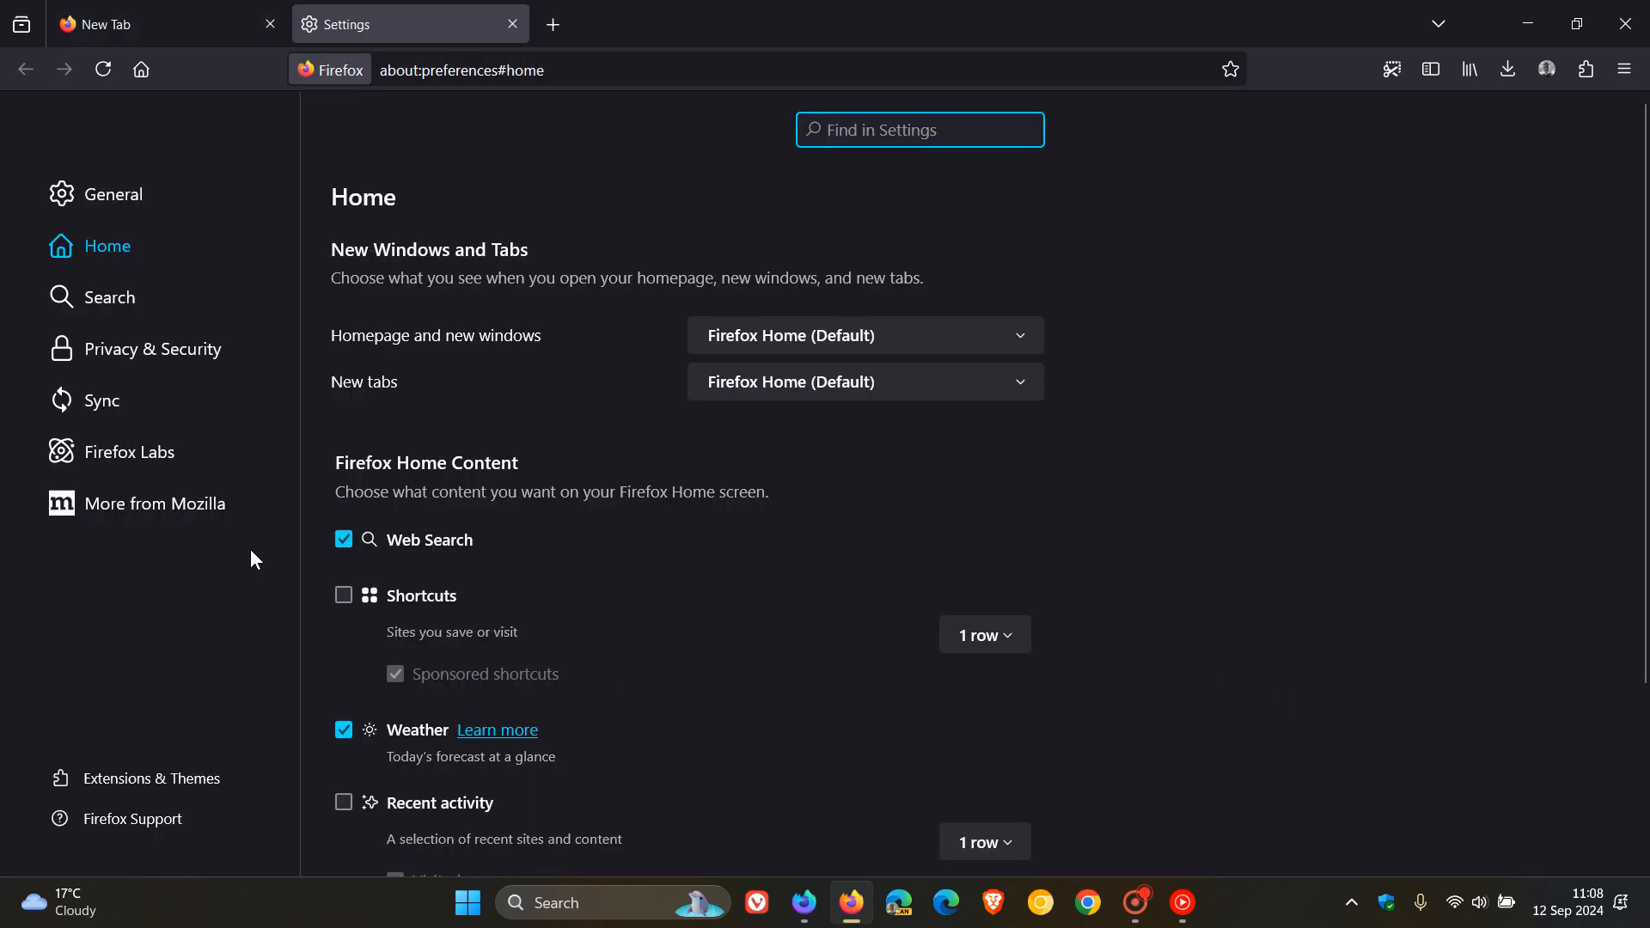
left_click(129, 450)
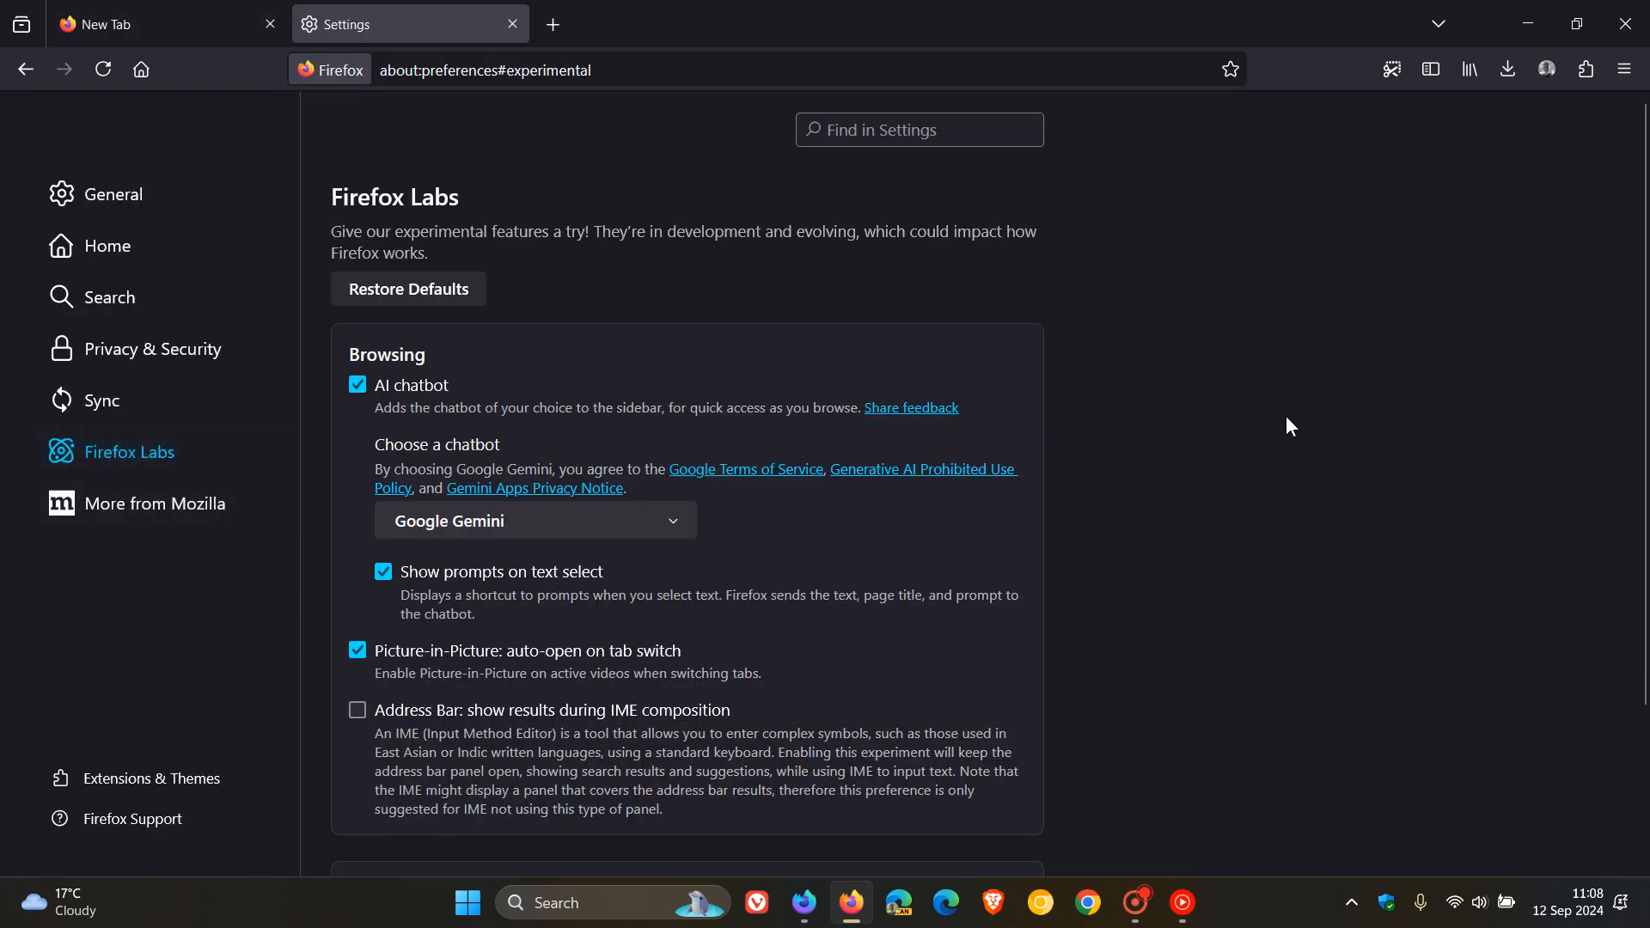
scroll("down", 3)
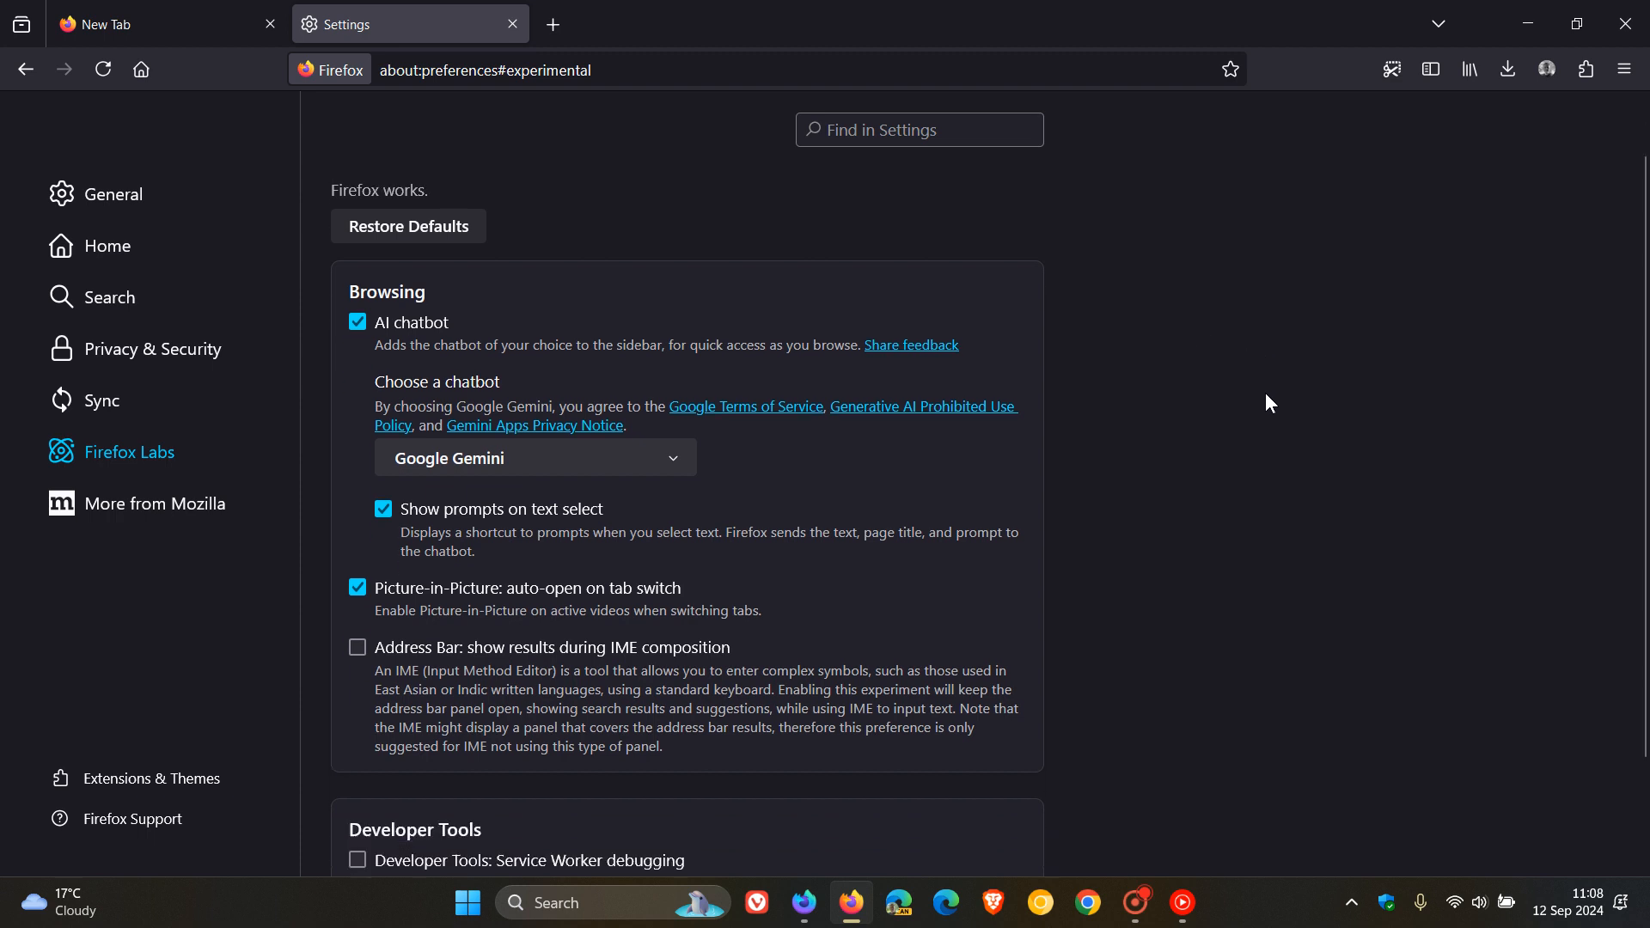
scroll("down", 3)
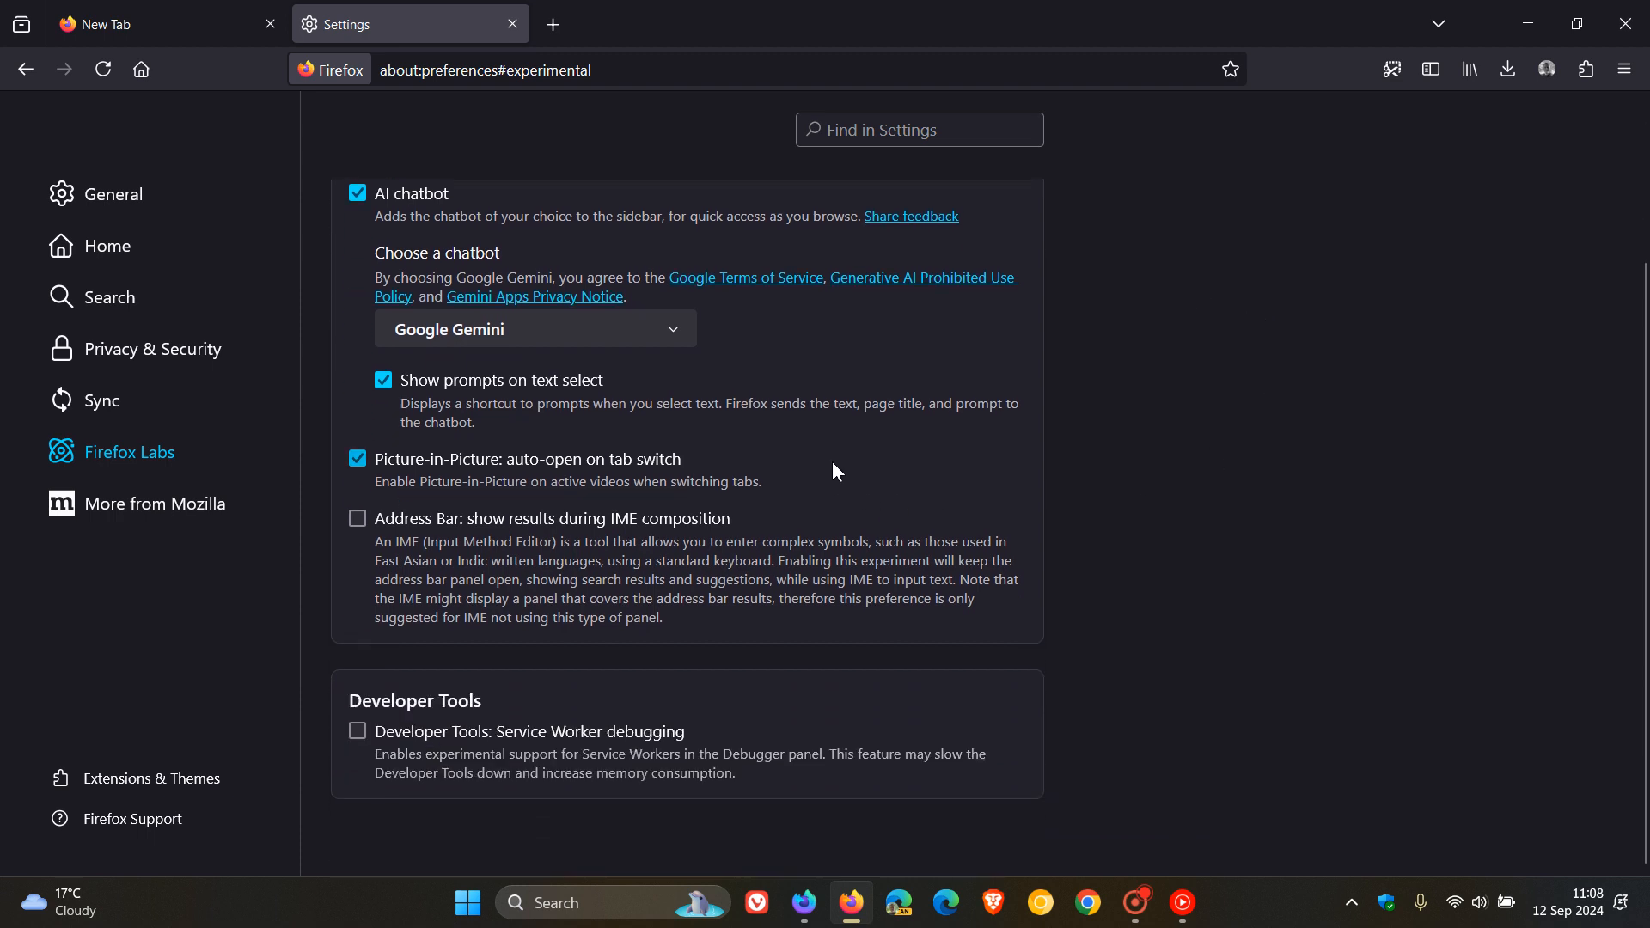
mouse_move(870, 474)
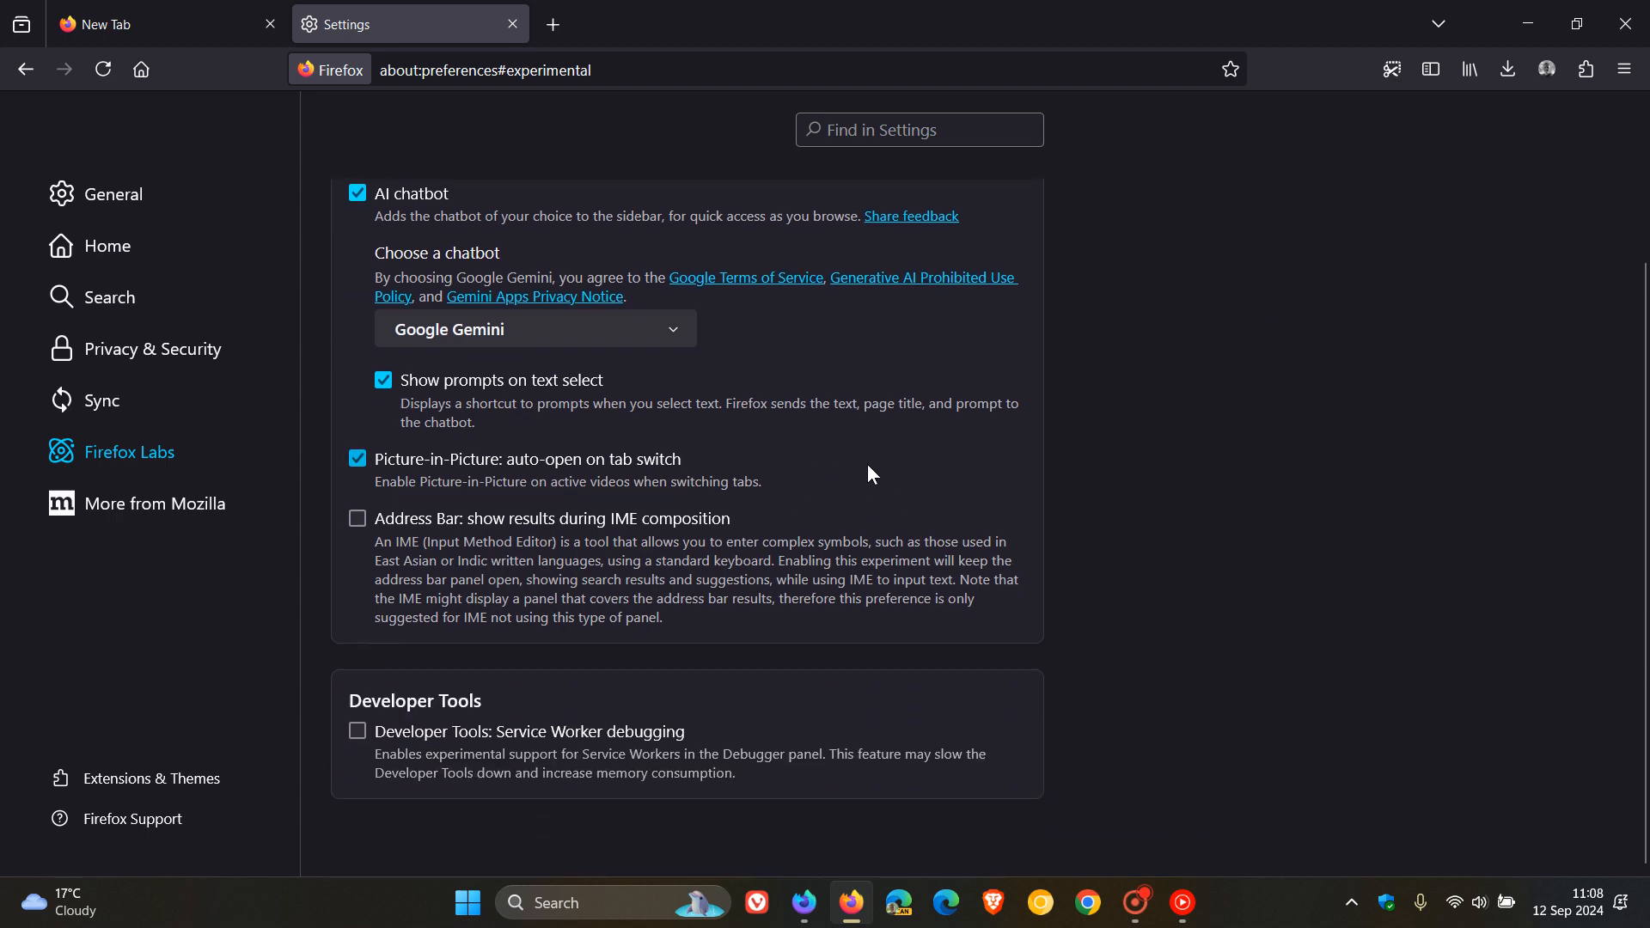
mouse_move(847, 484)
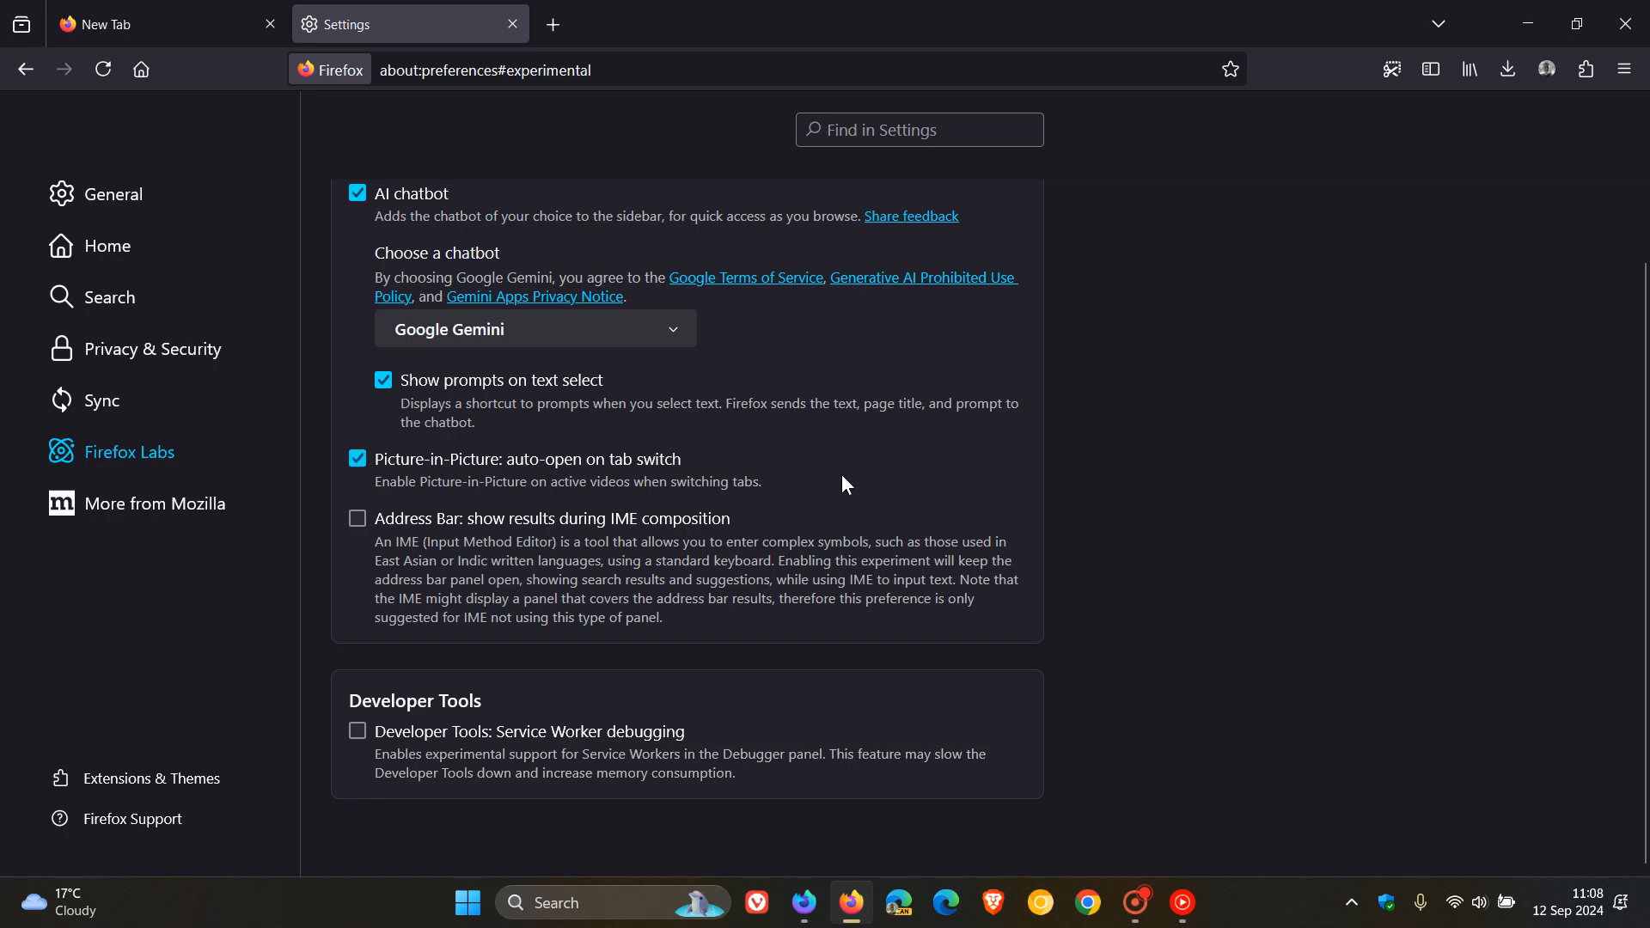
mouse_move(1178, 413)
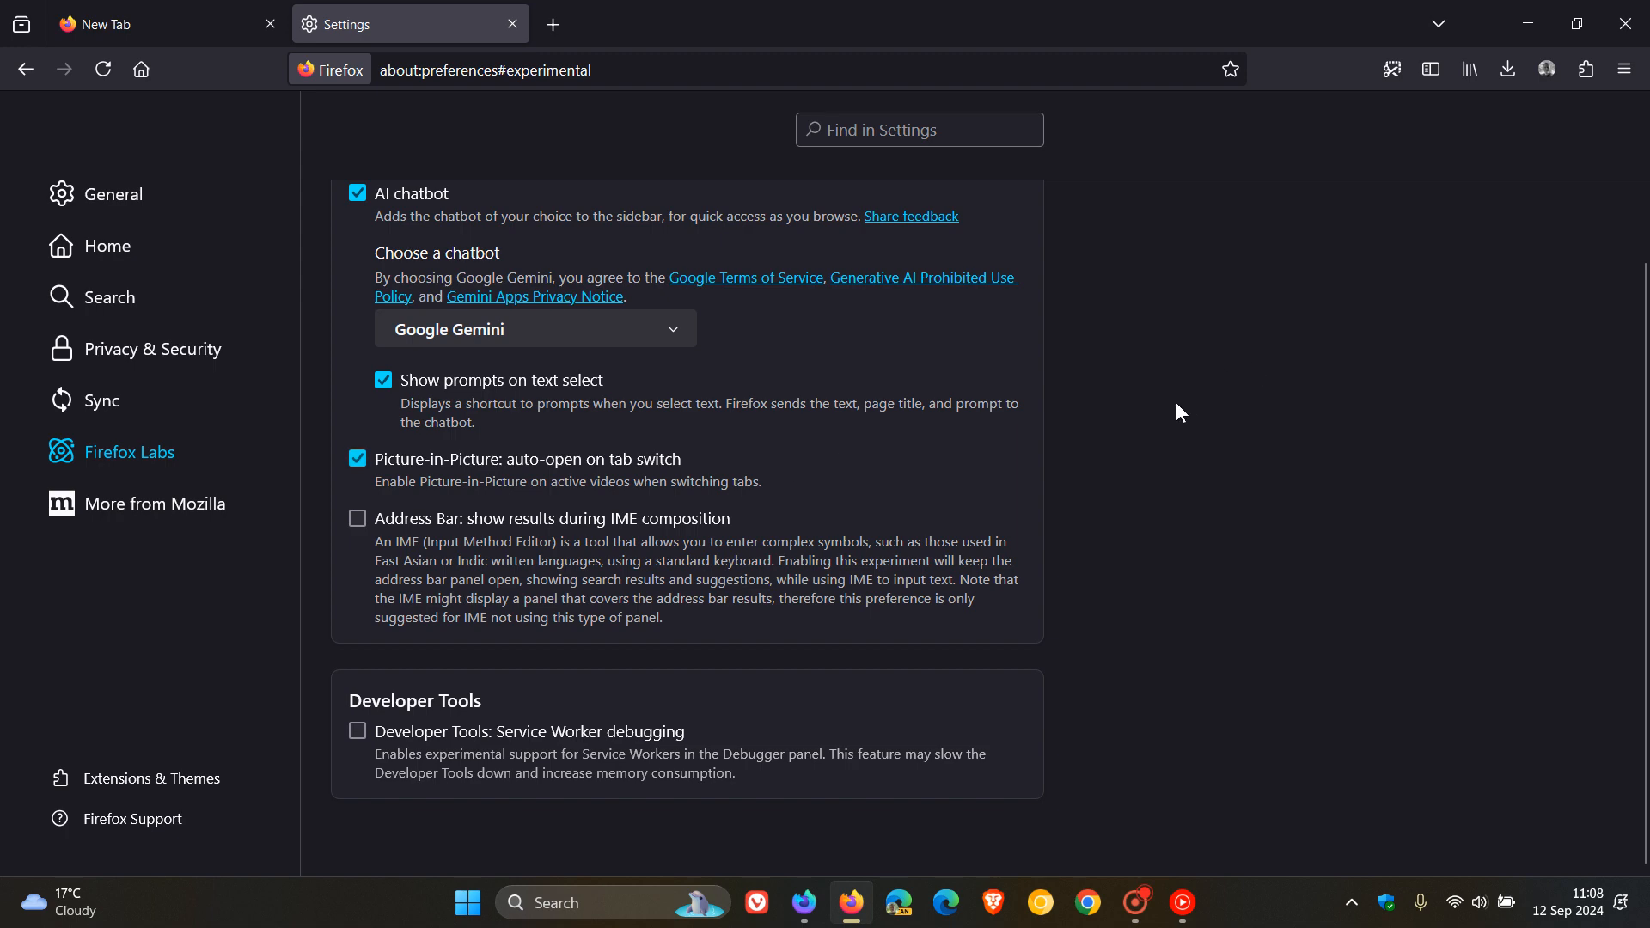
scroll("up", 3)
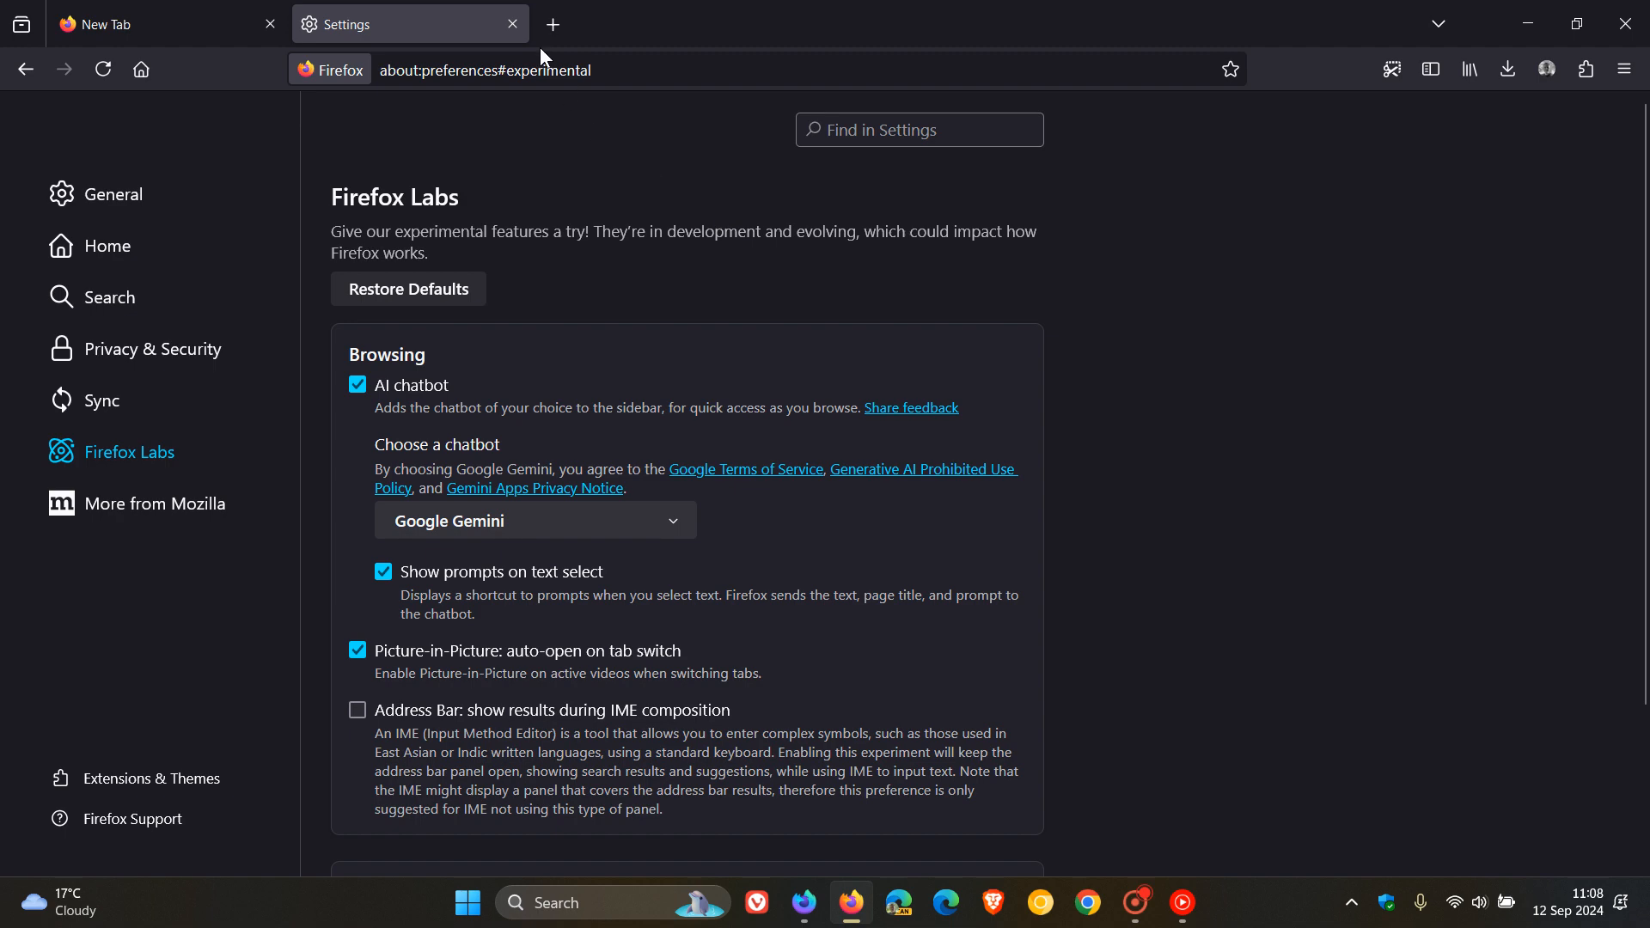
left_click(512, 23)
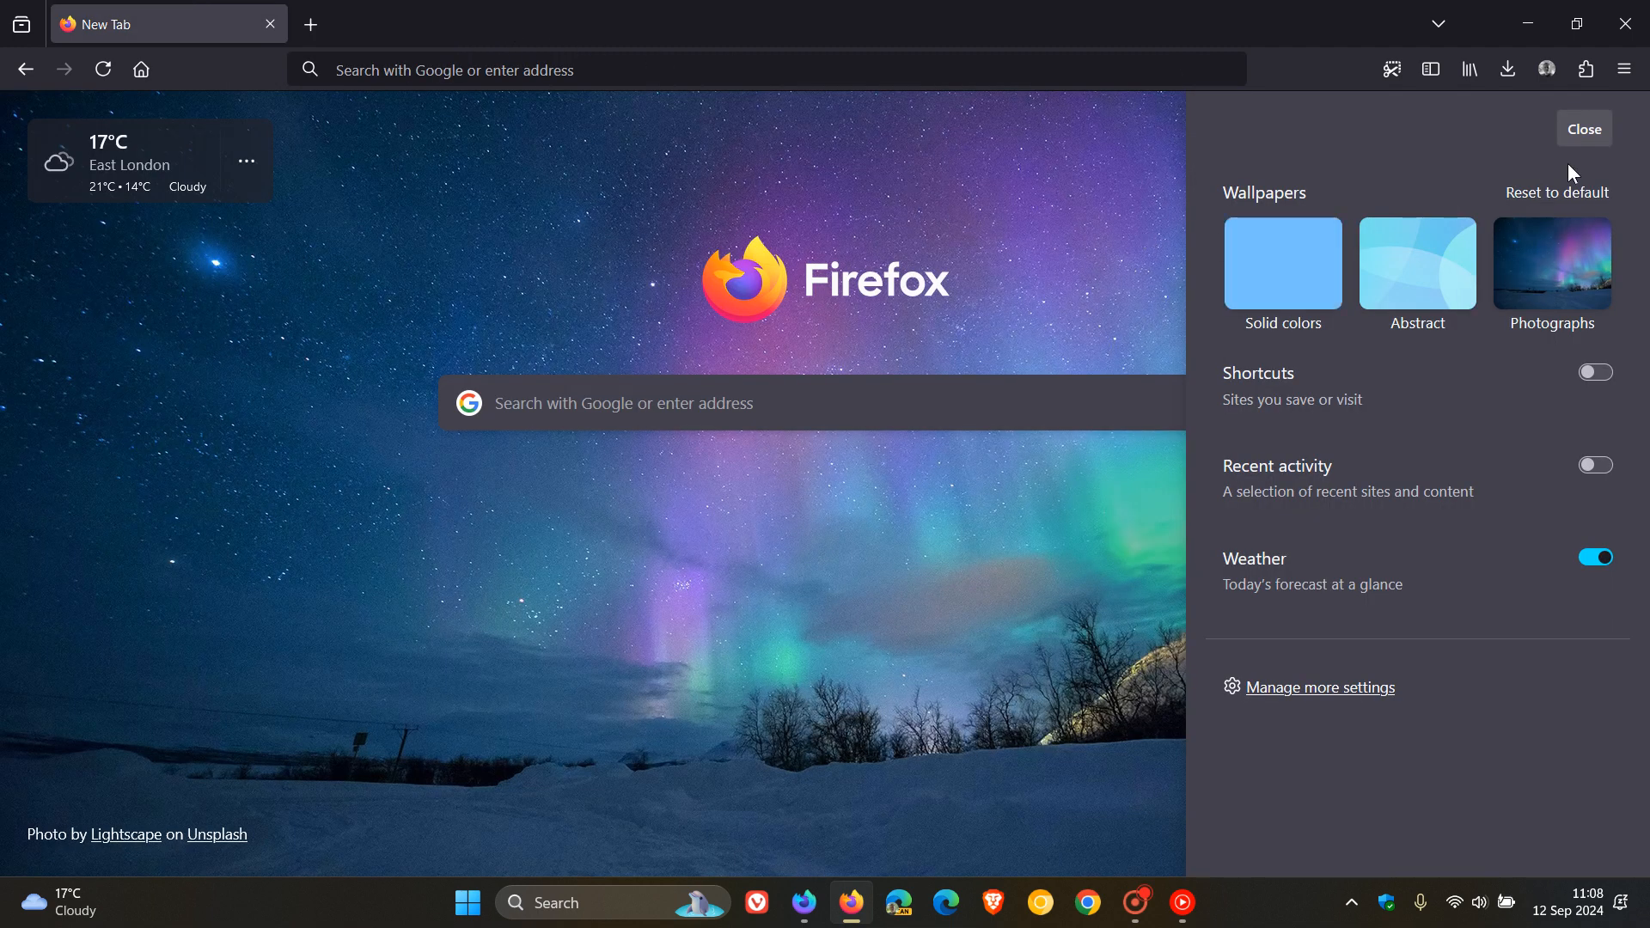
Close the Customize panel and open the List all tabs menu from the chevron.
left_click(1583, 129)
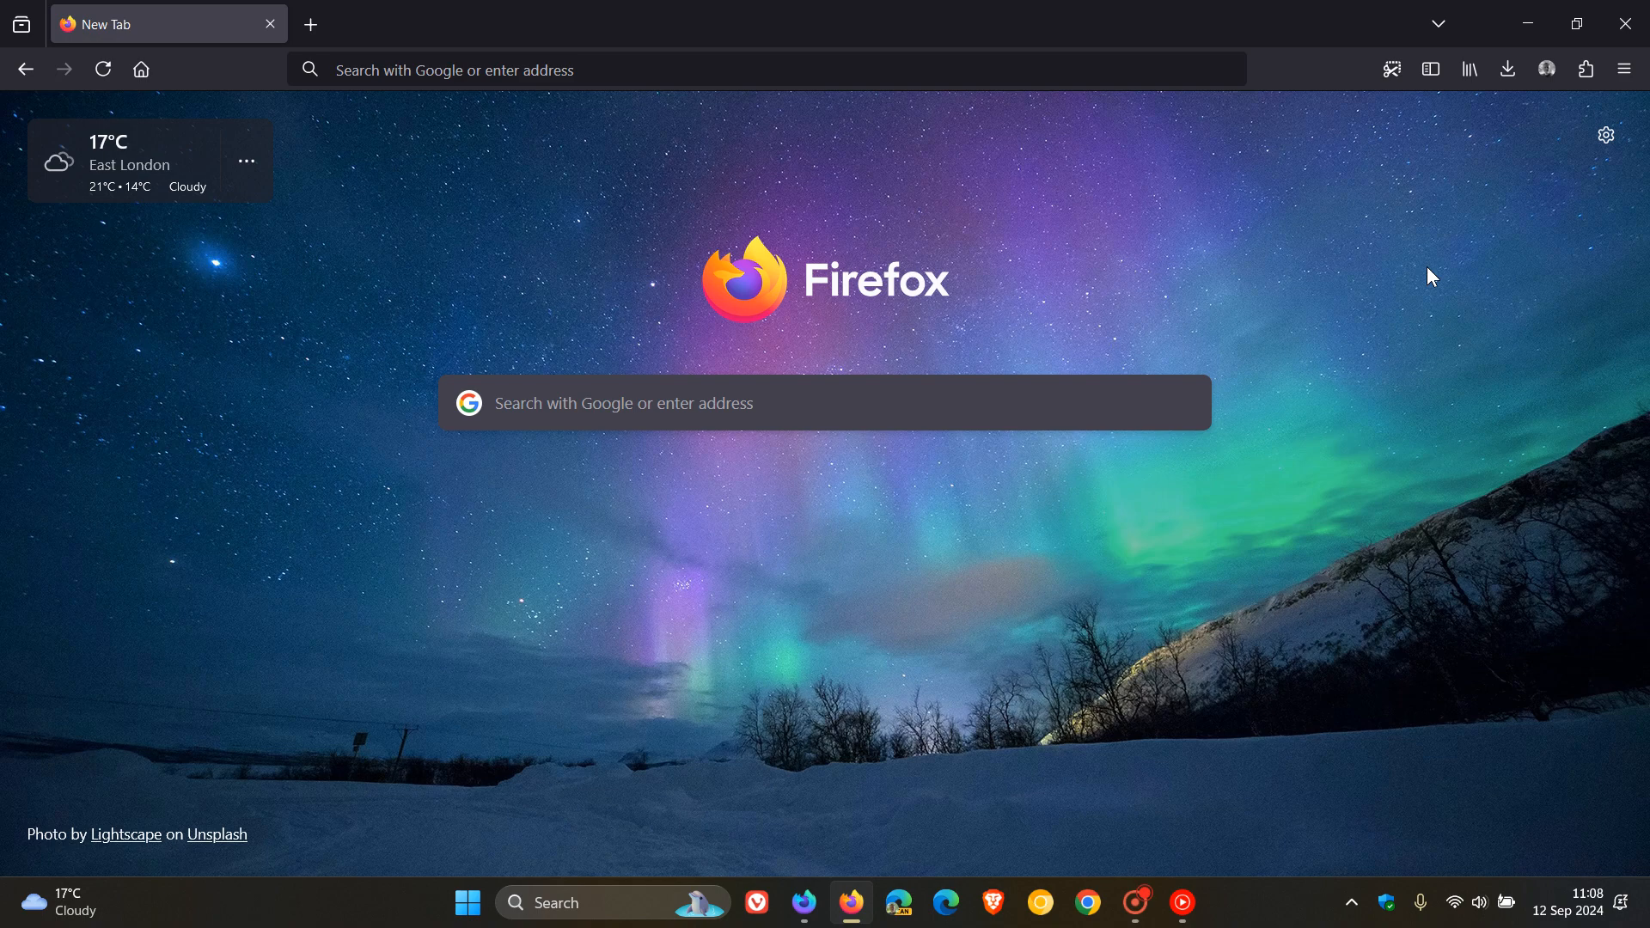
mouse_move(1438, 23)
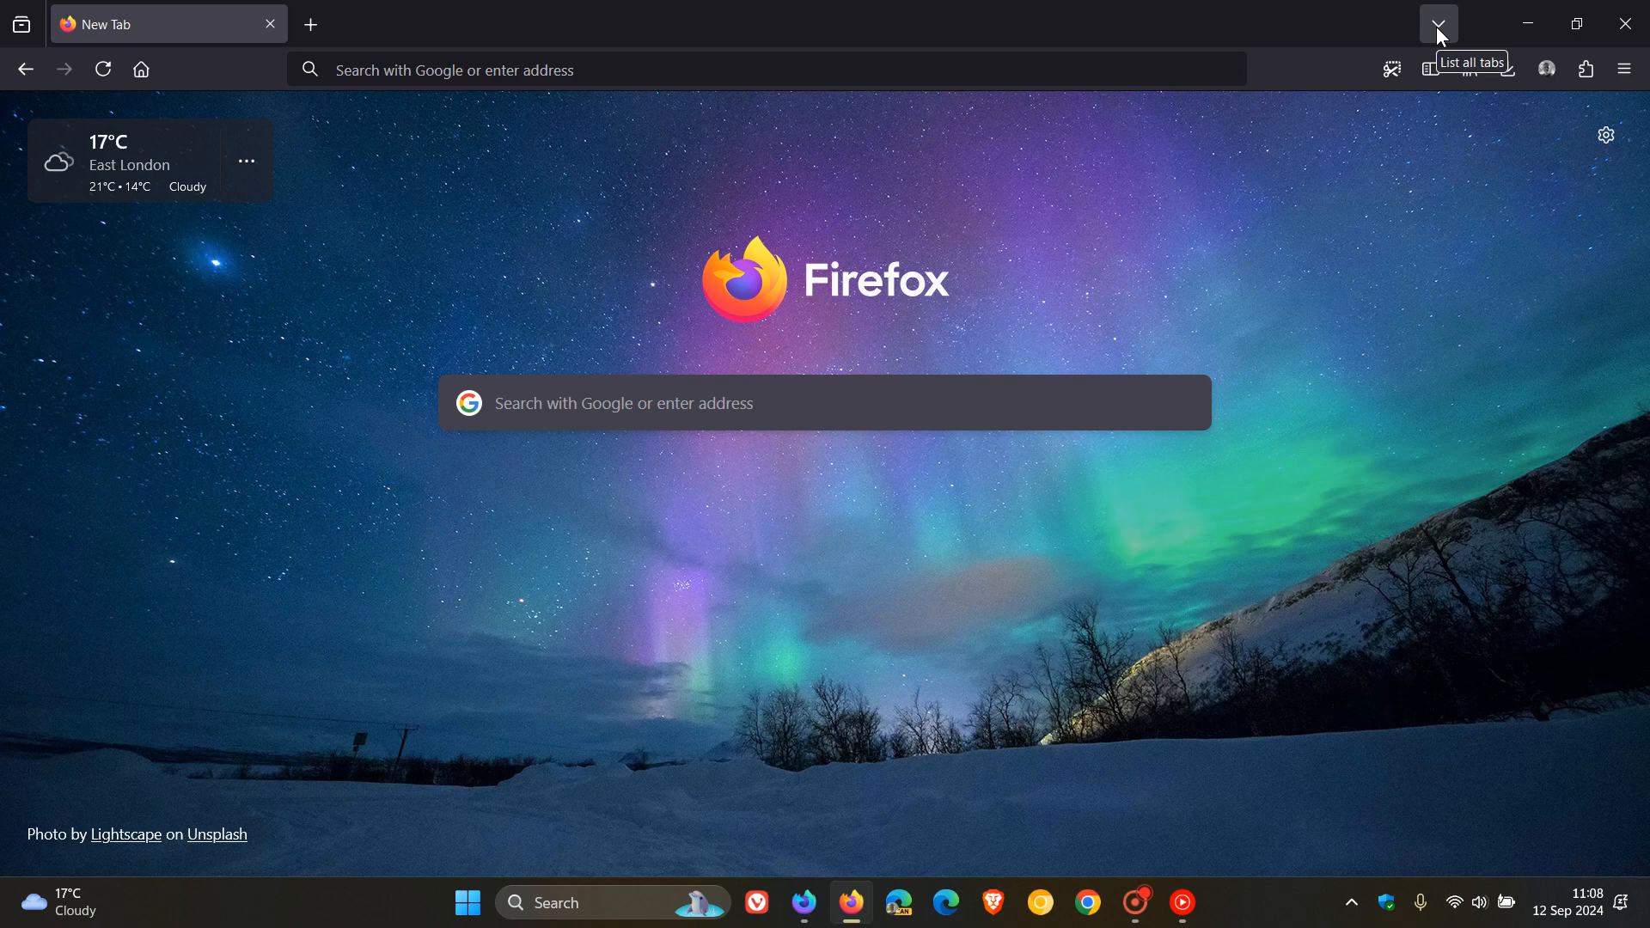
mouse_move(1458, 40)
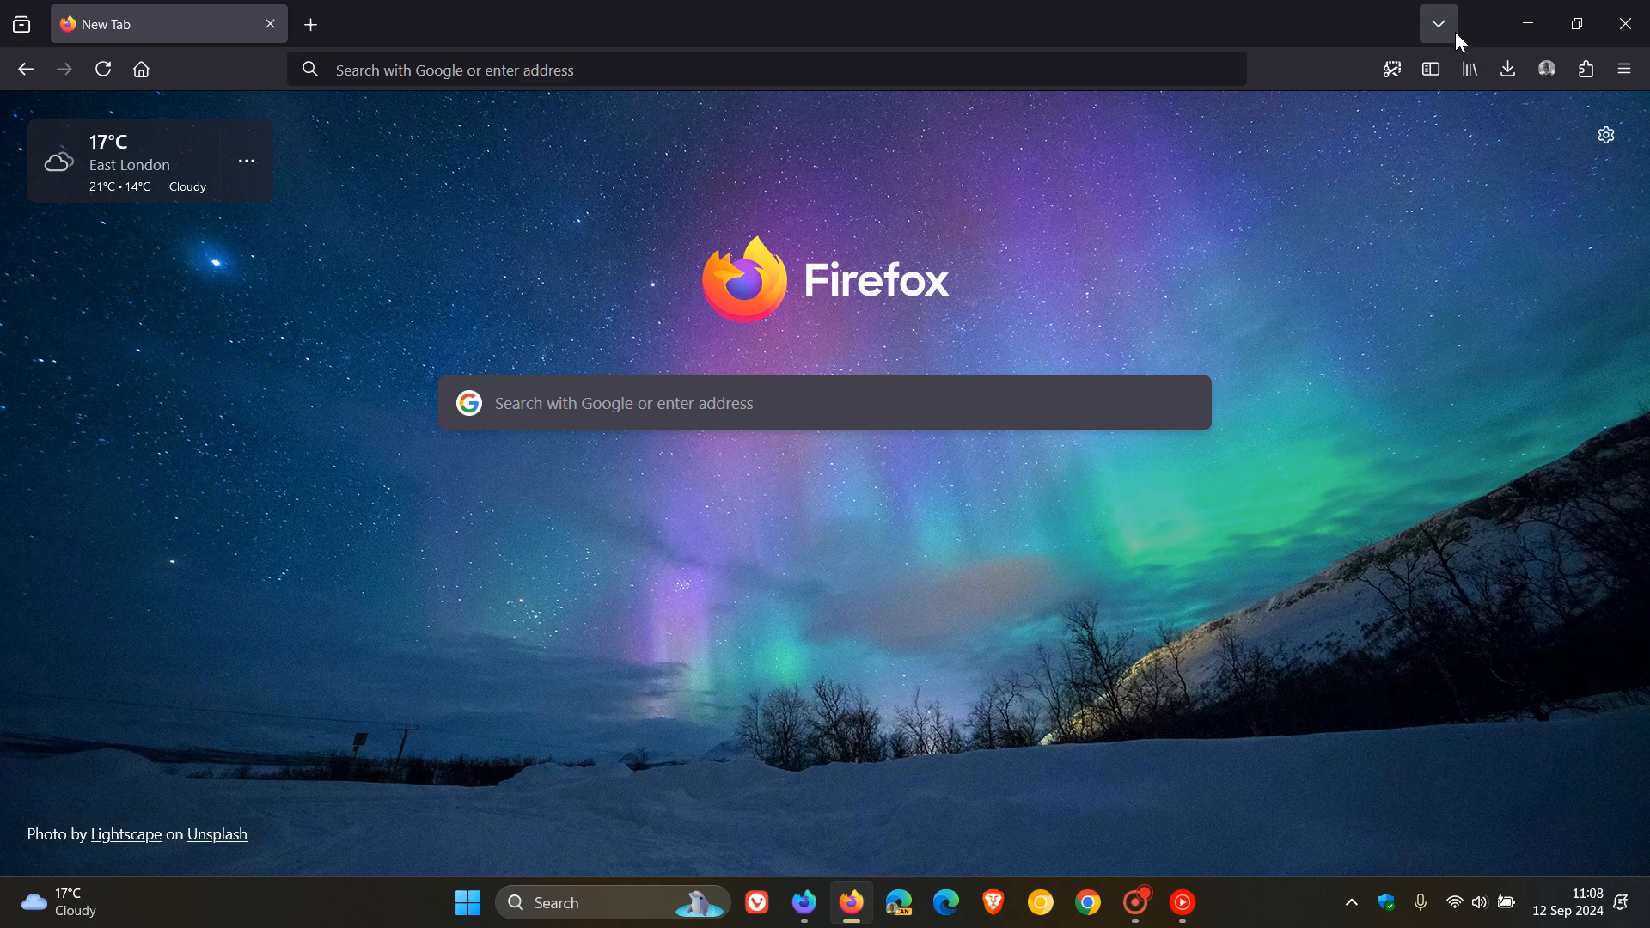
left_click(1438, 24)
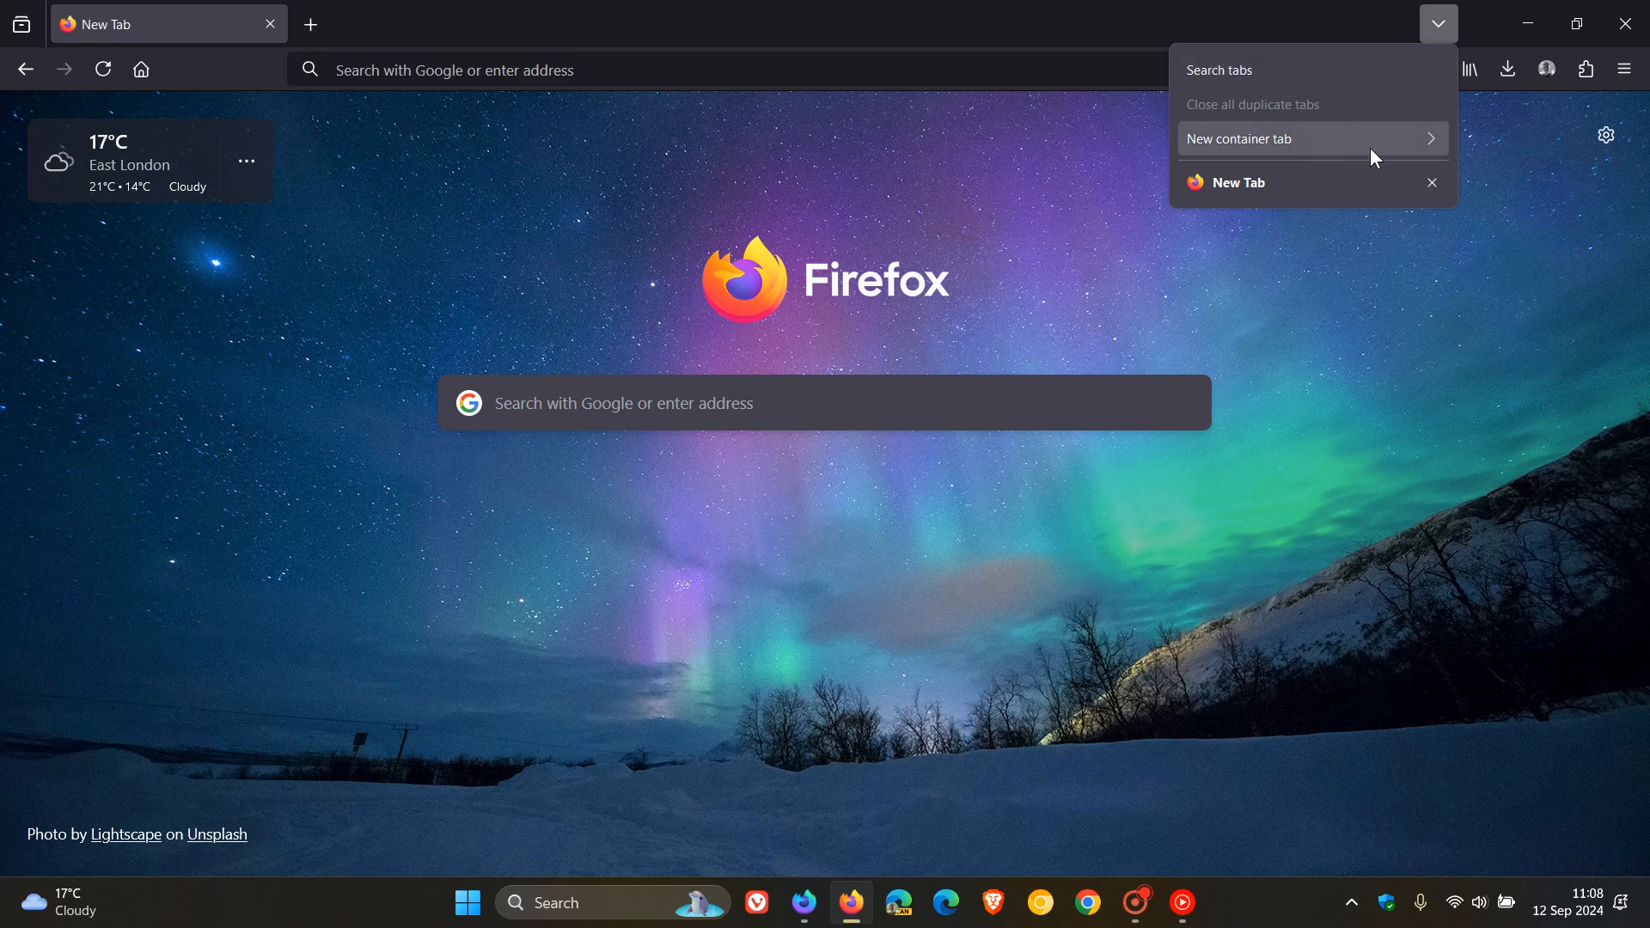
mouse_move(1531, 186)
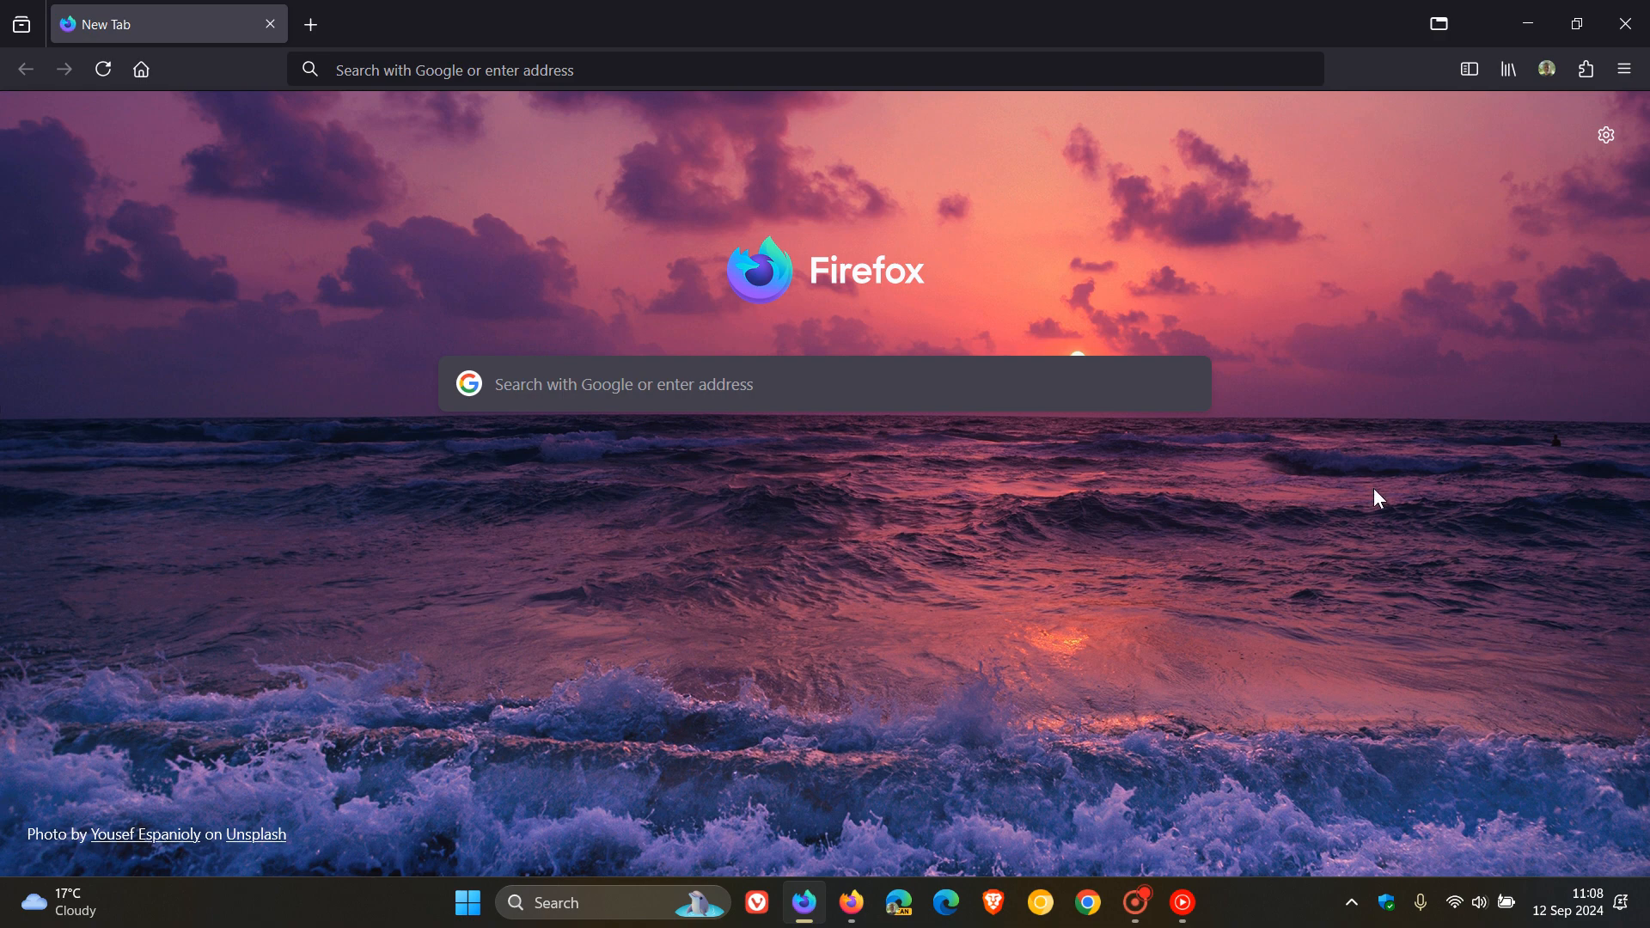
mouse_move(1439, 23)
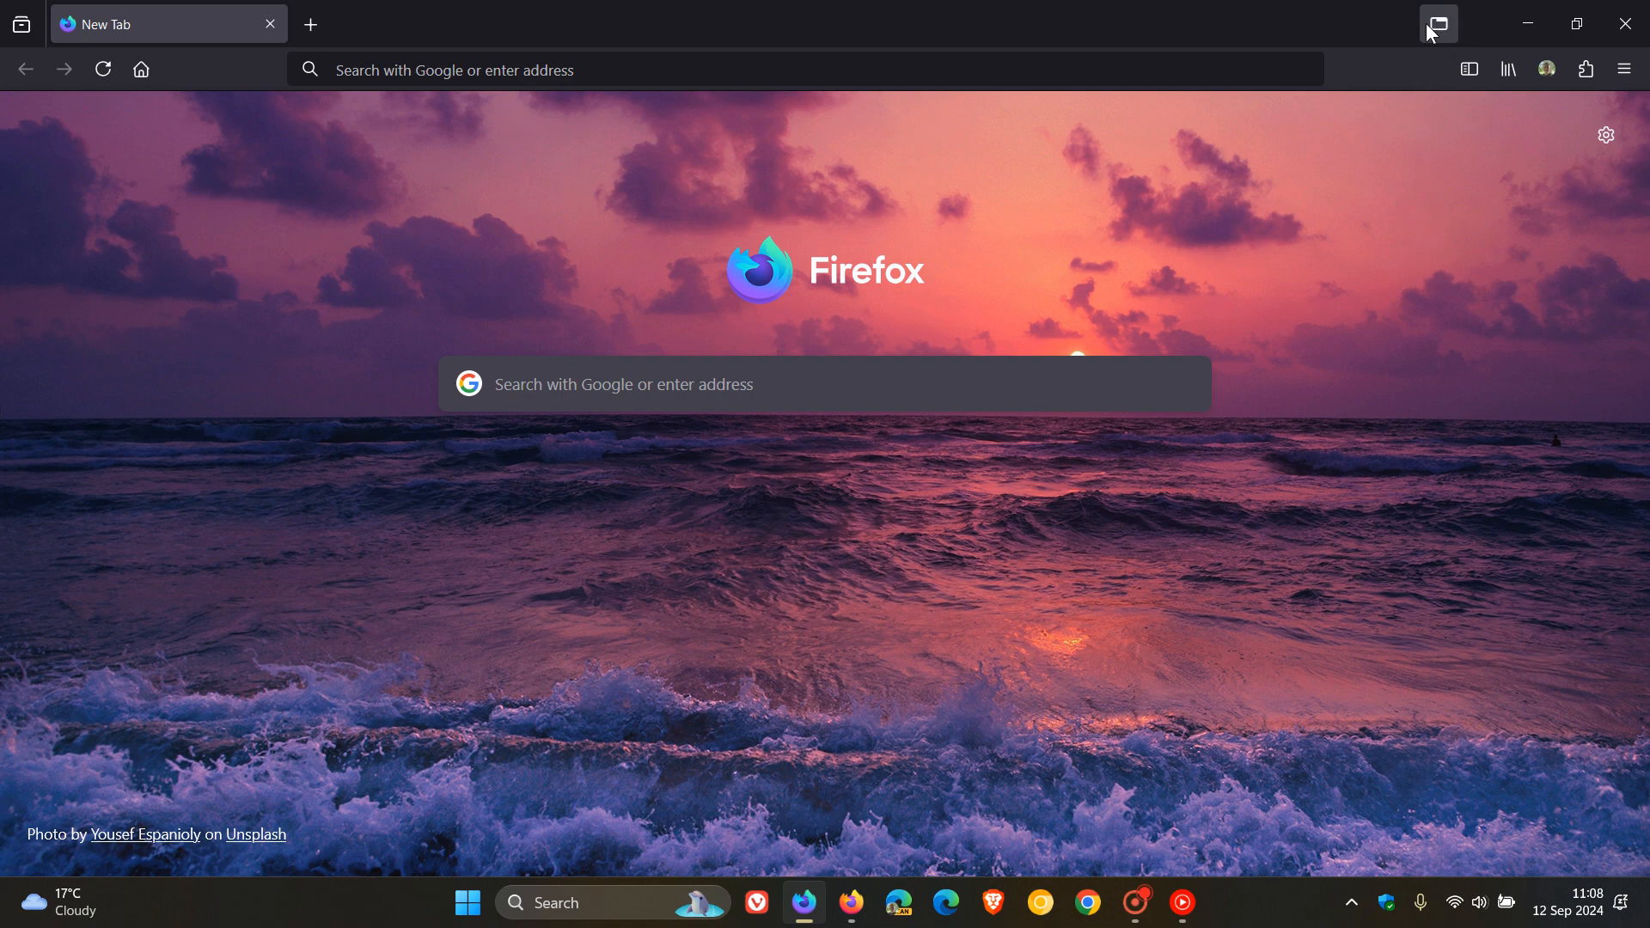
mouse_move(1440, 47)
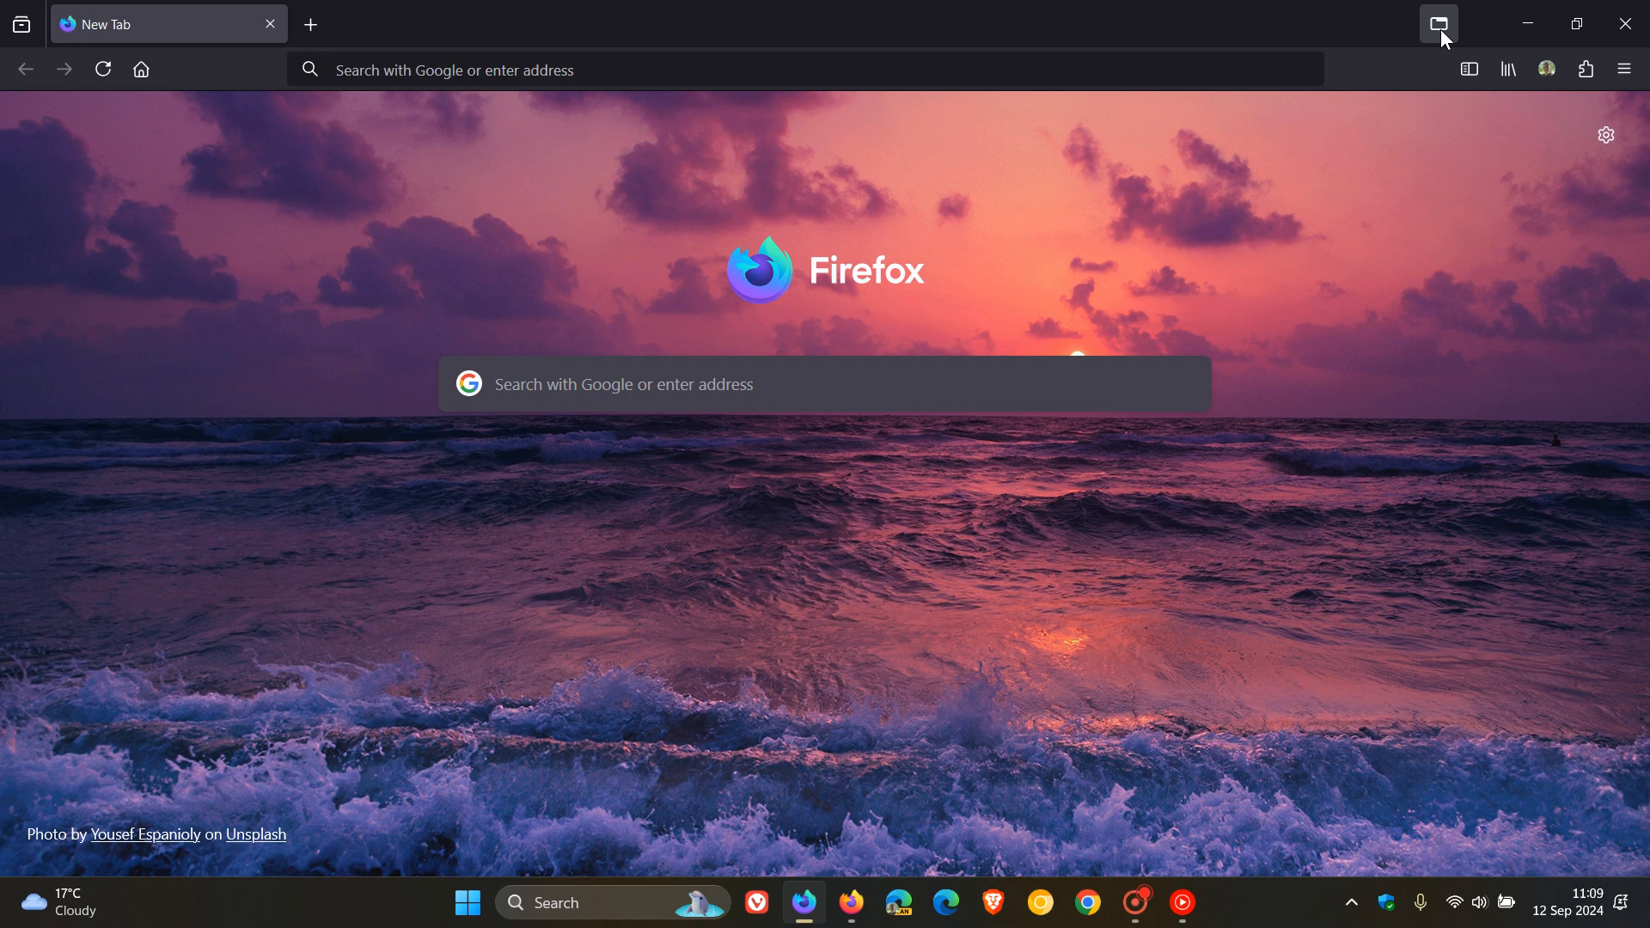
left_click(1439, 23)
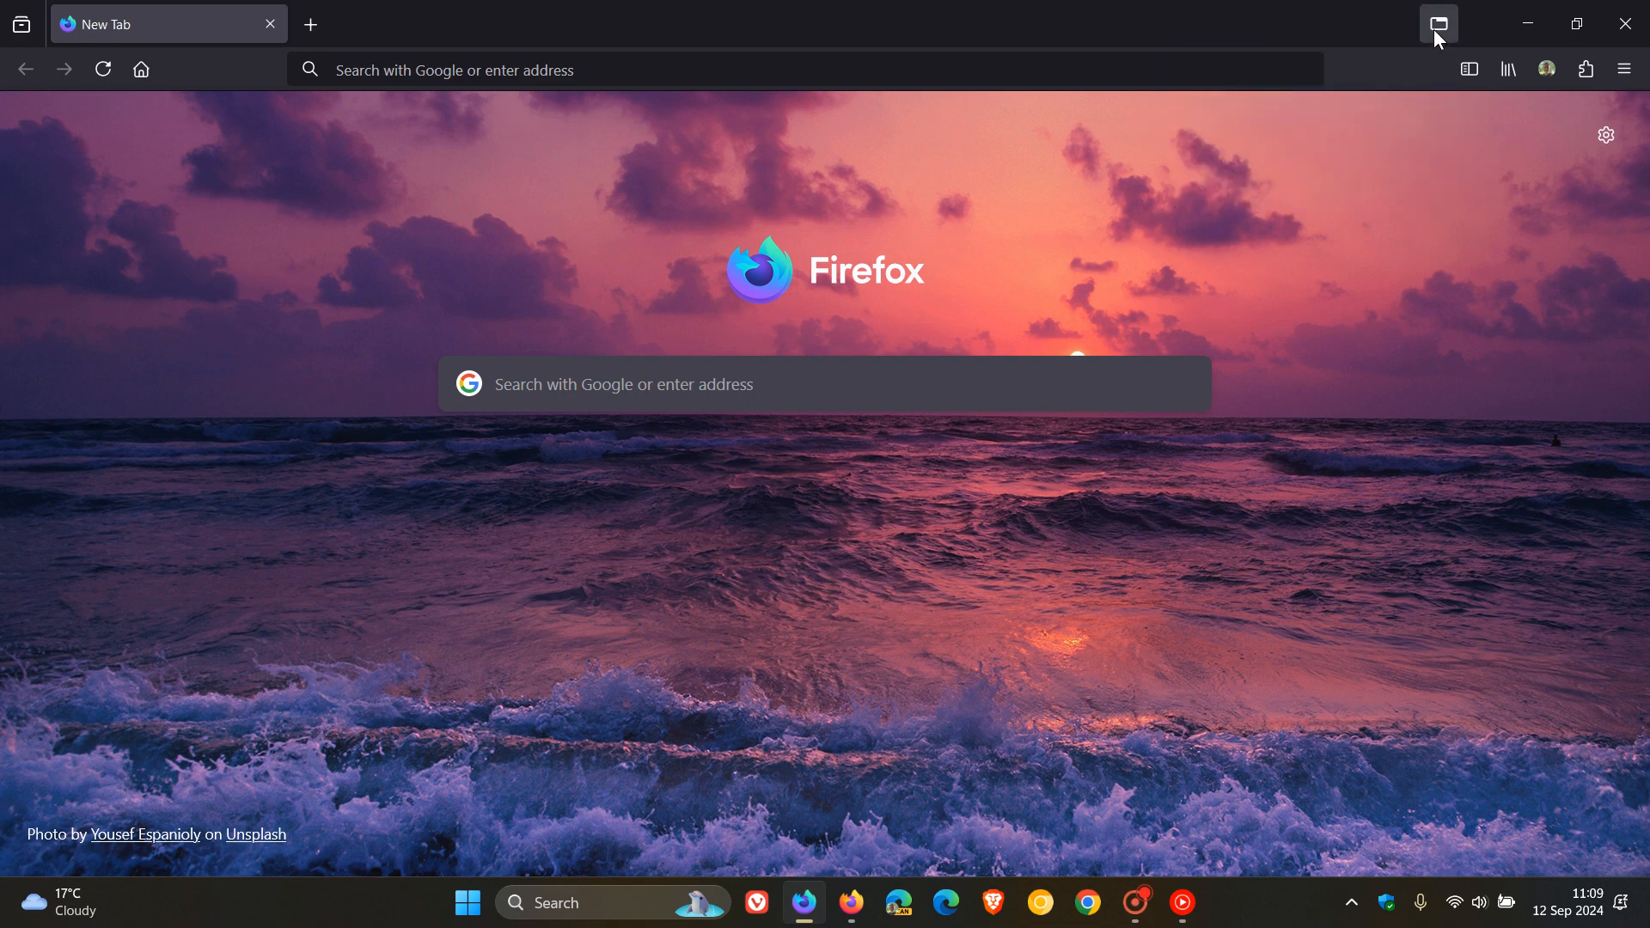
mouse_move(1467, 69)
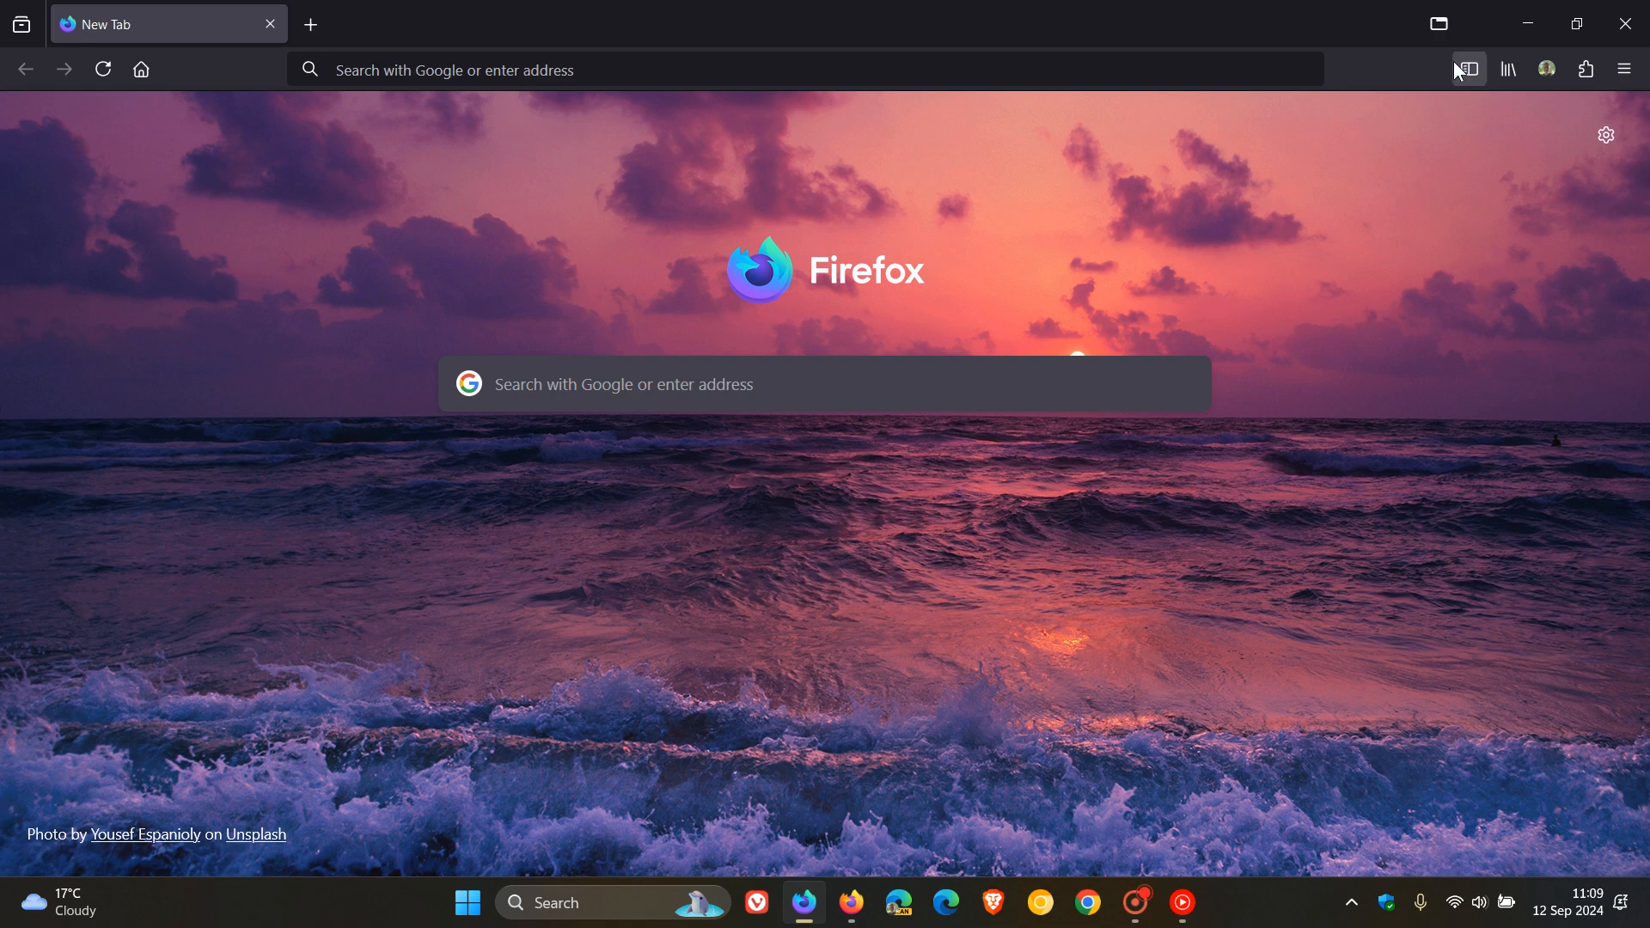
mouse_move(1450, 303)
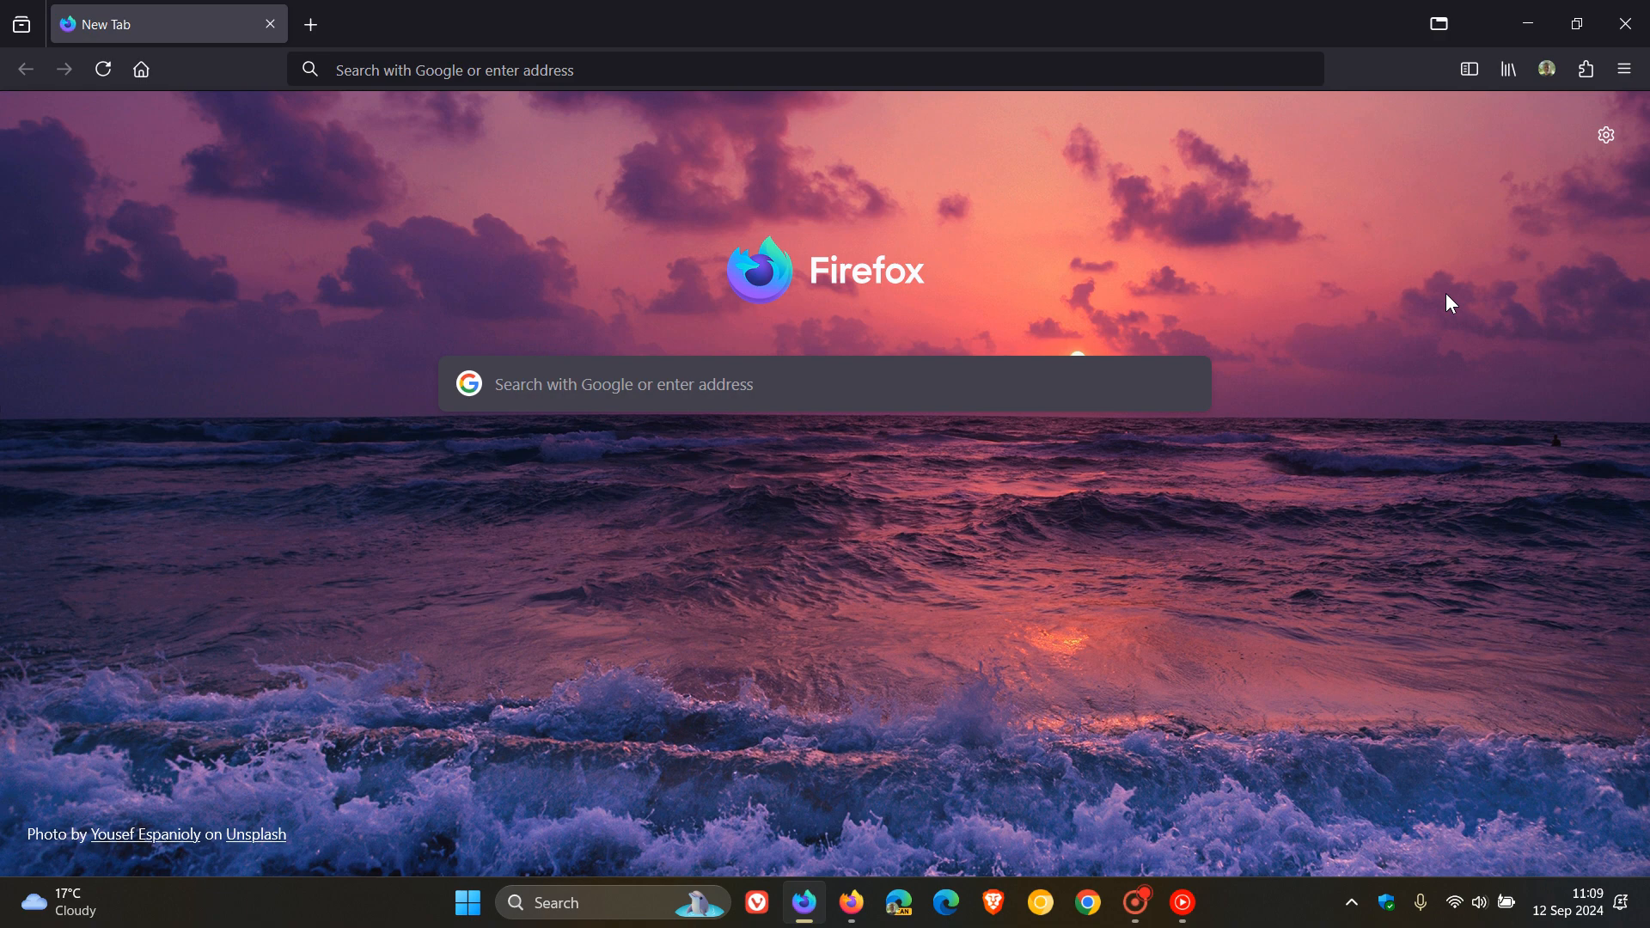
mouse_move(882, 900)
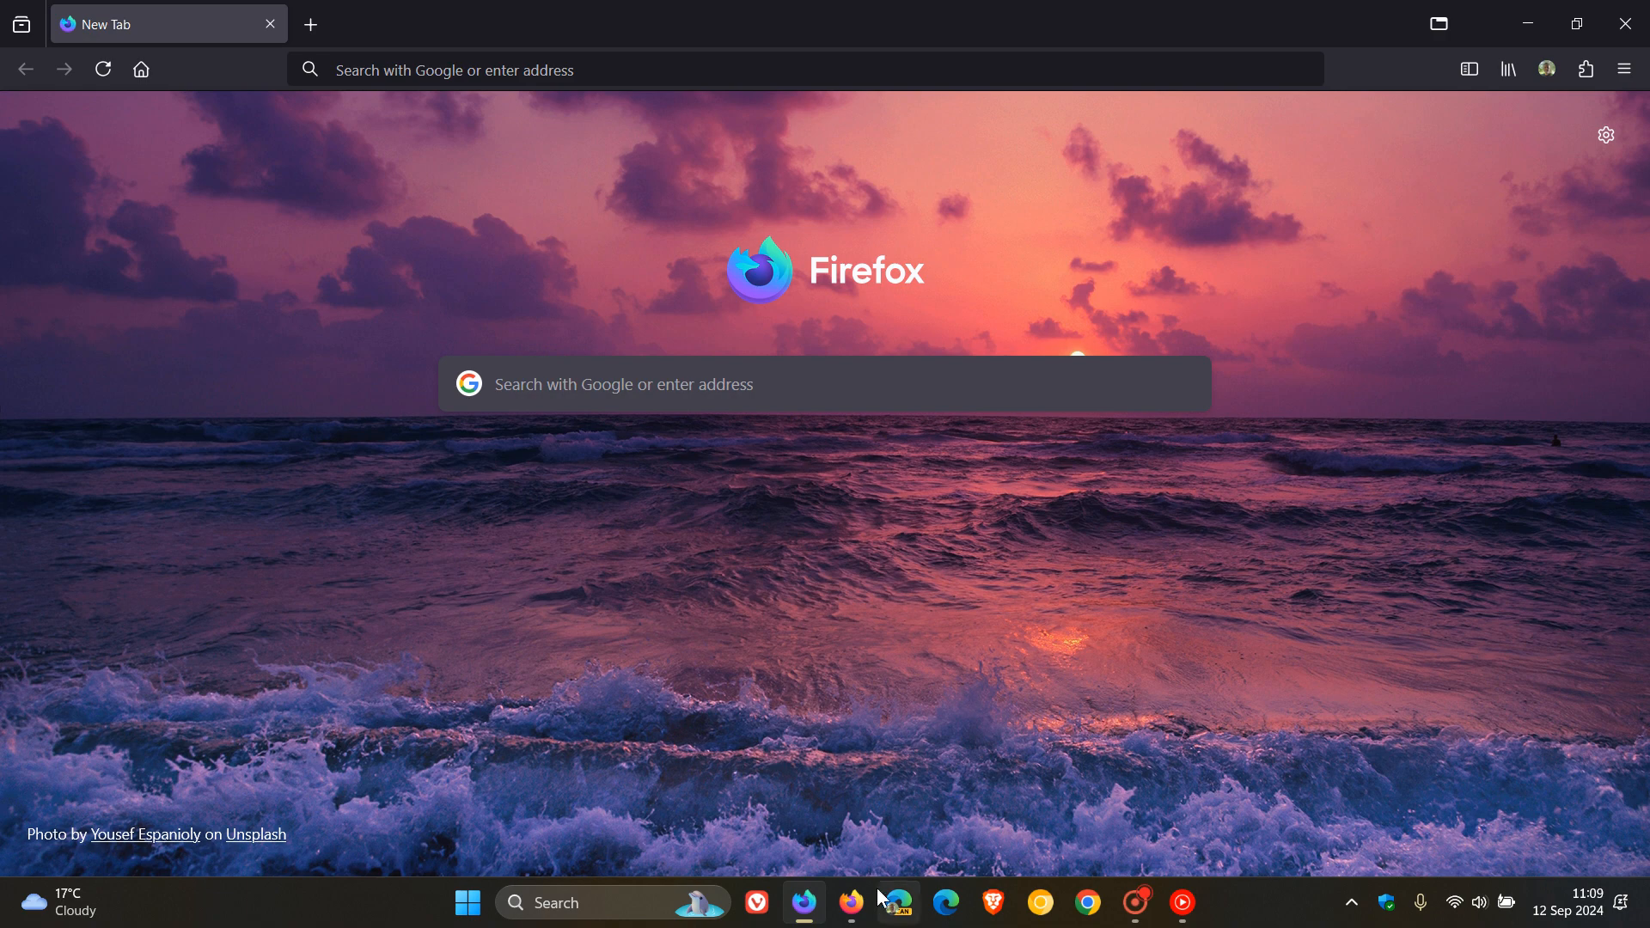
mouse_move(1438, 23)
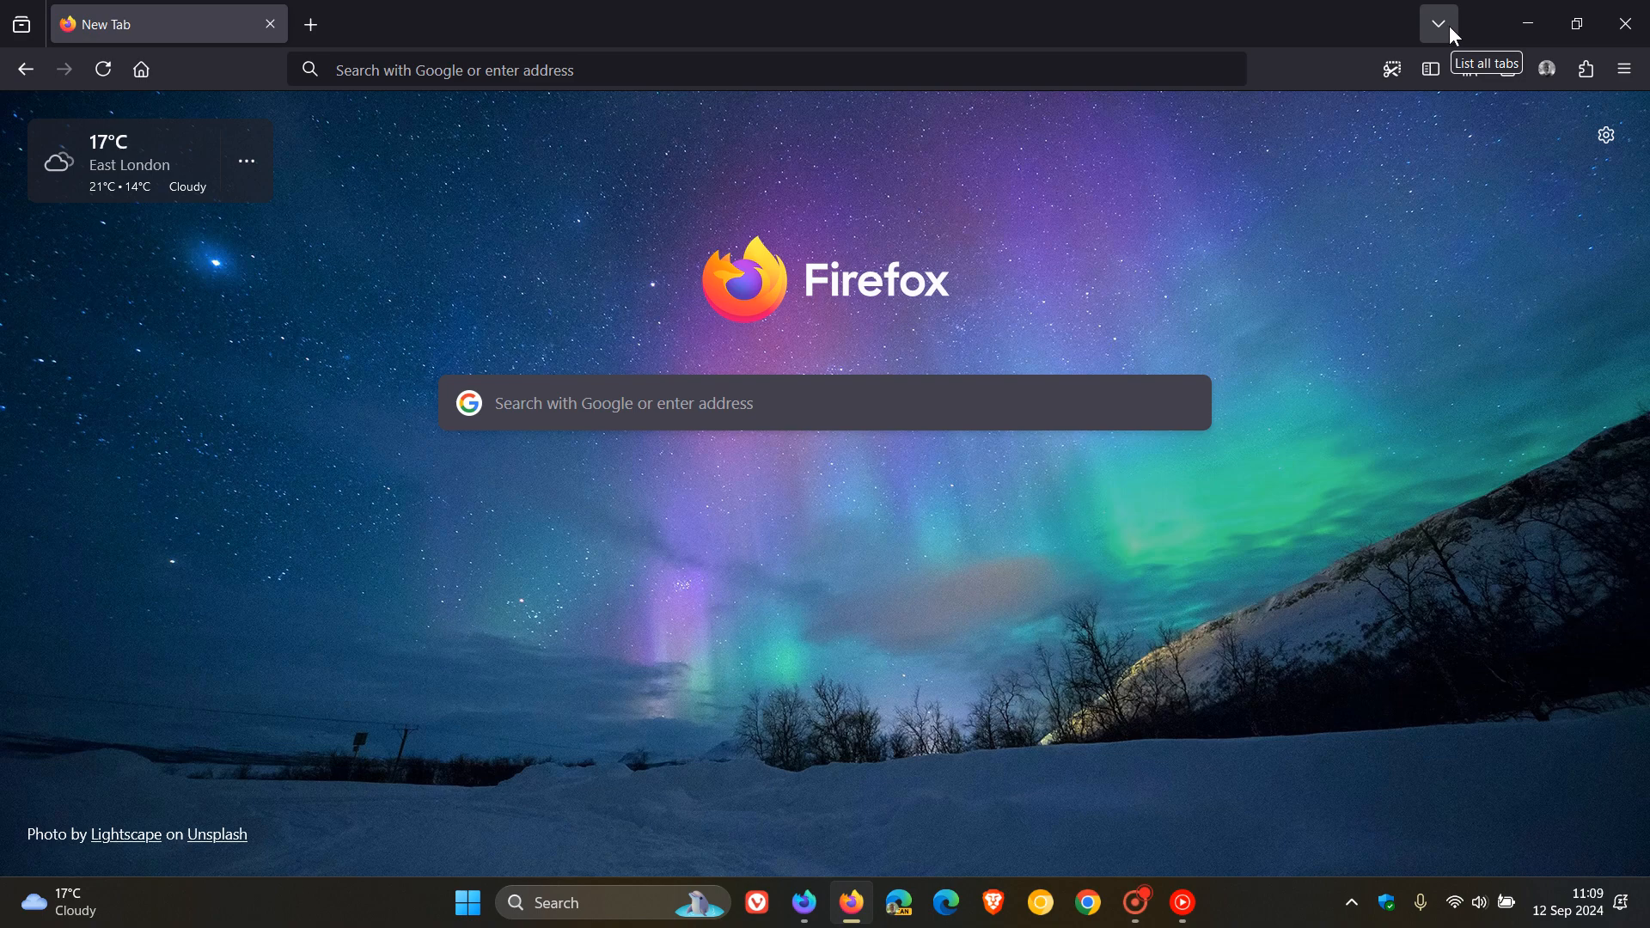
mouse_move(802, 904)
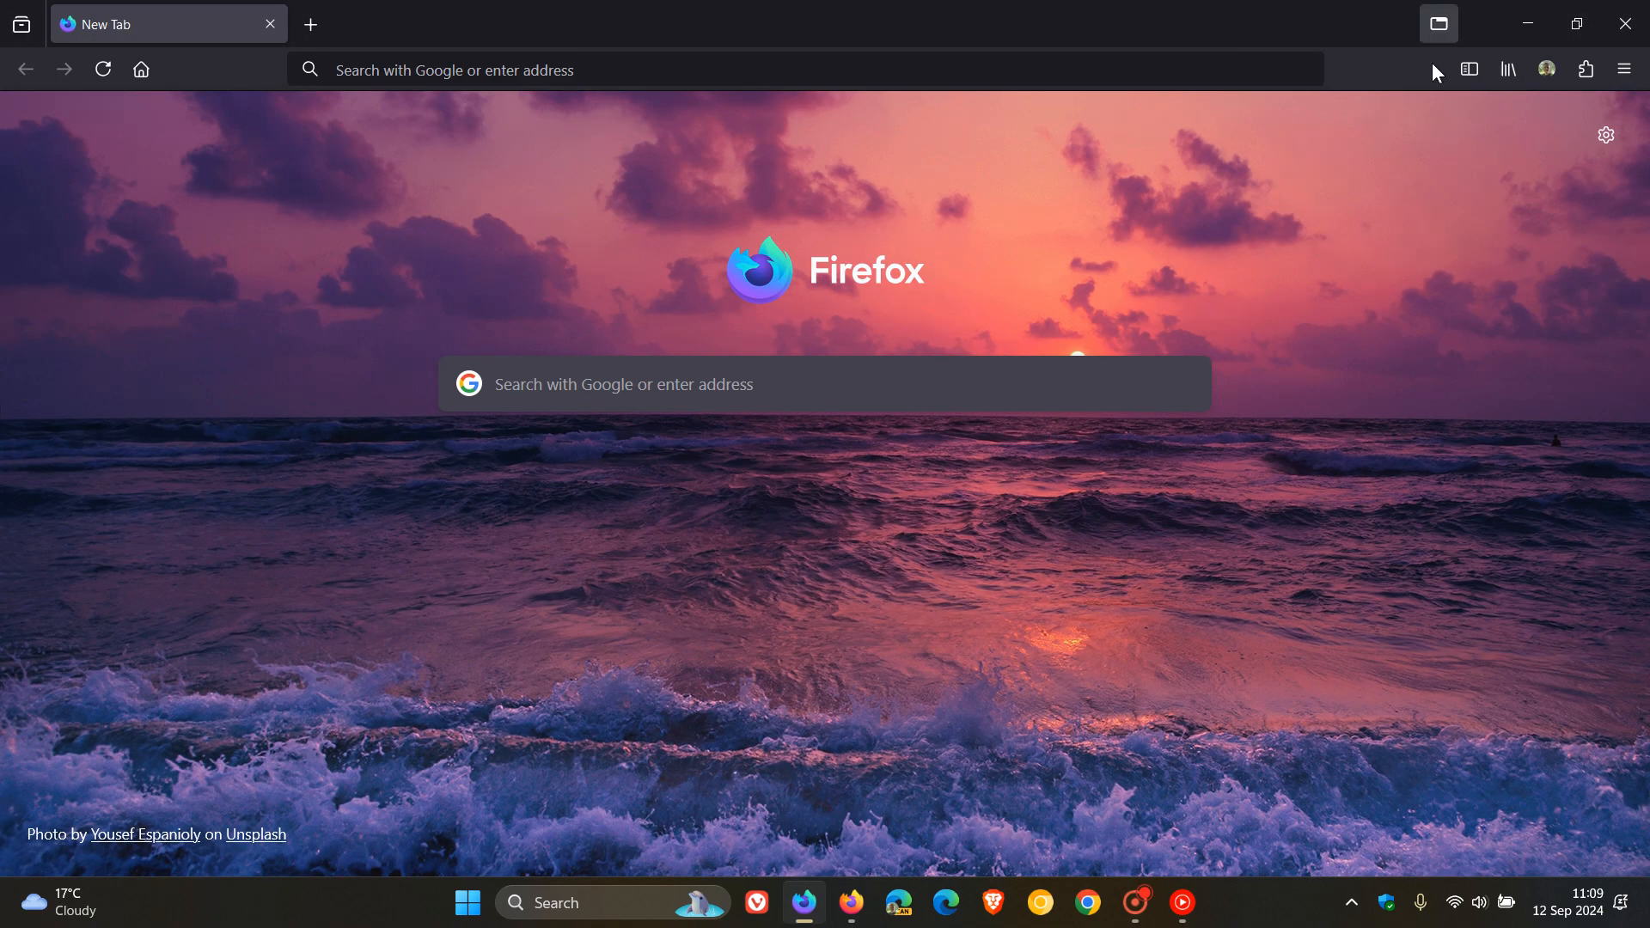
mouse_move(1461, 423)
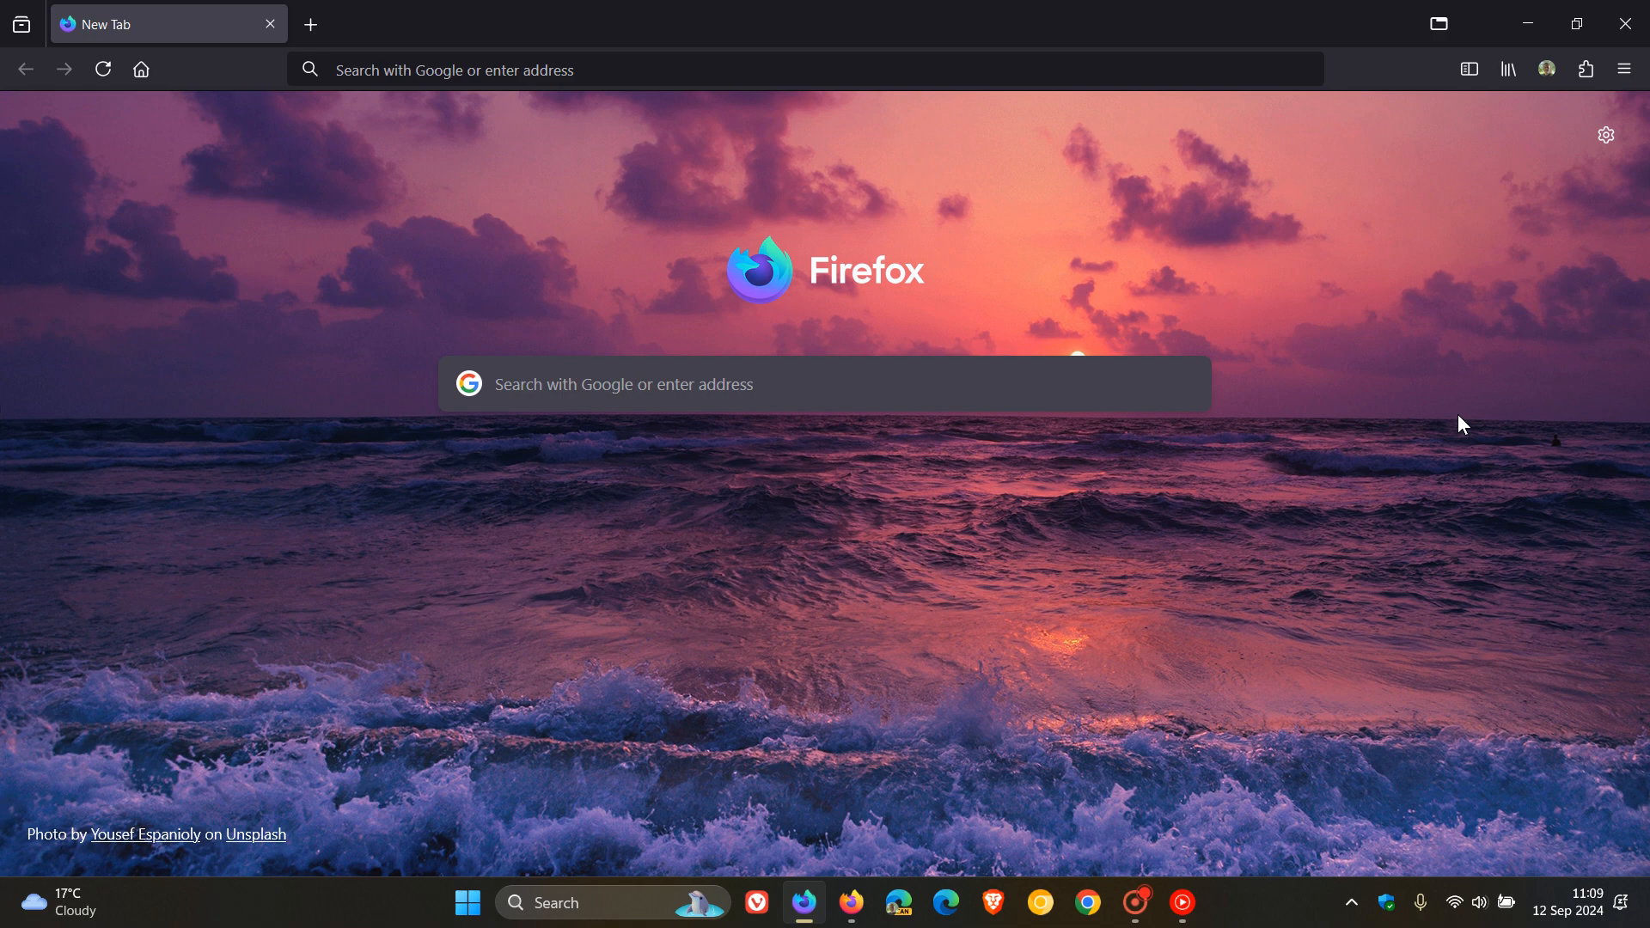
mouse_move(1440, 23)
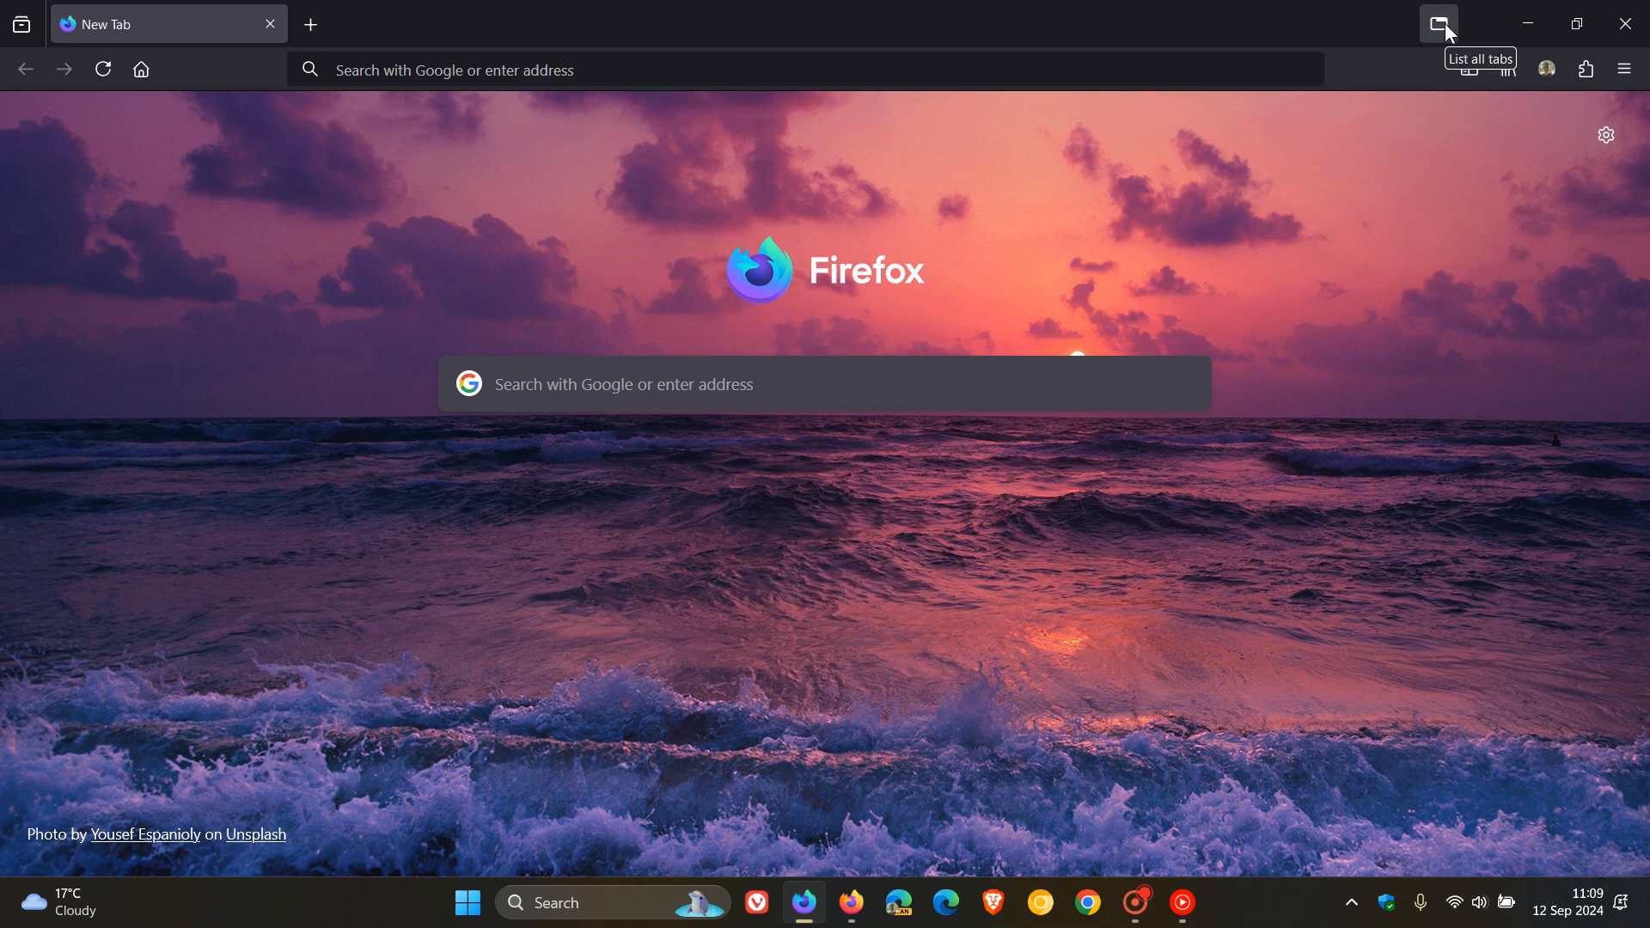
Open Nightly's list-all-tabs menu from the mini-browser button in the tab bar.
left_click(1439, 23)
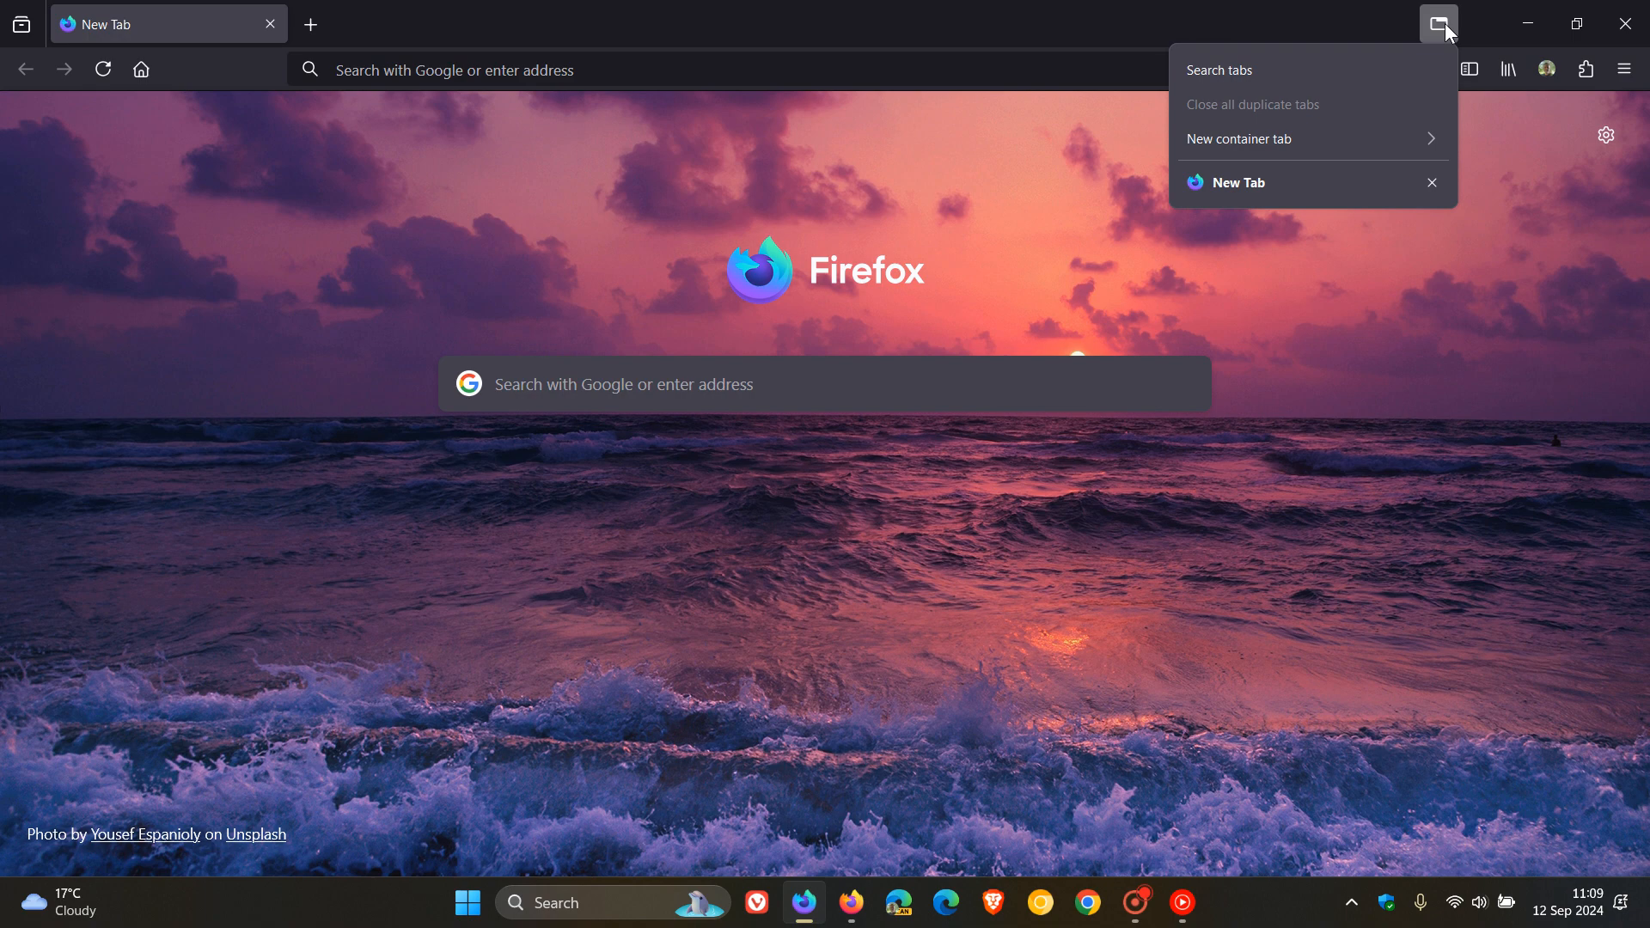
mouse_move(1129, 627)
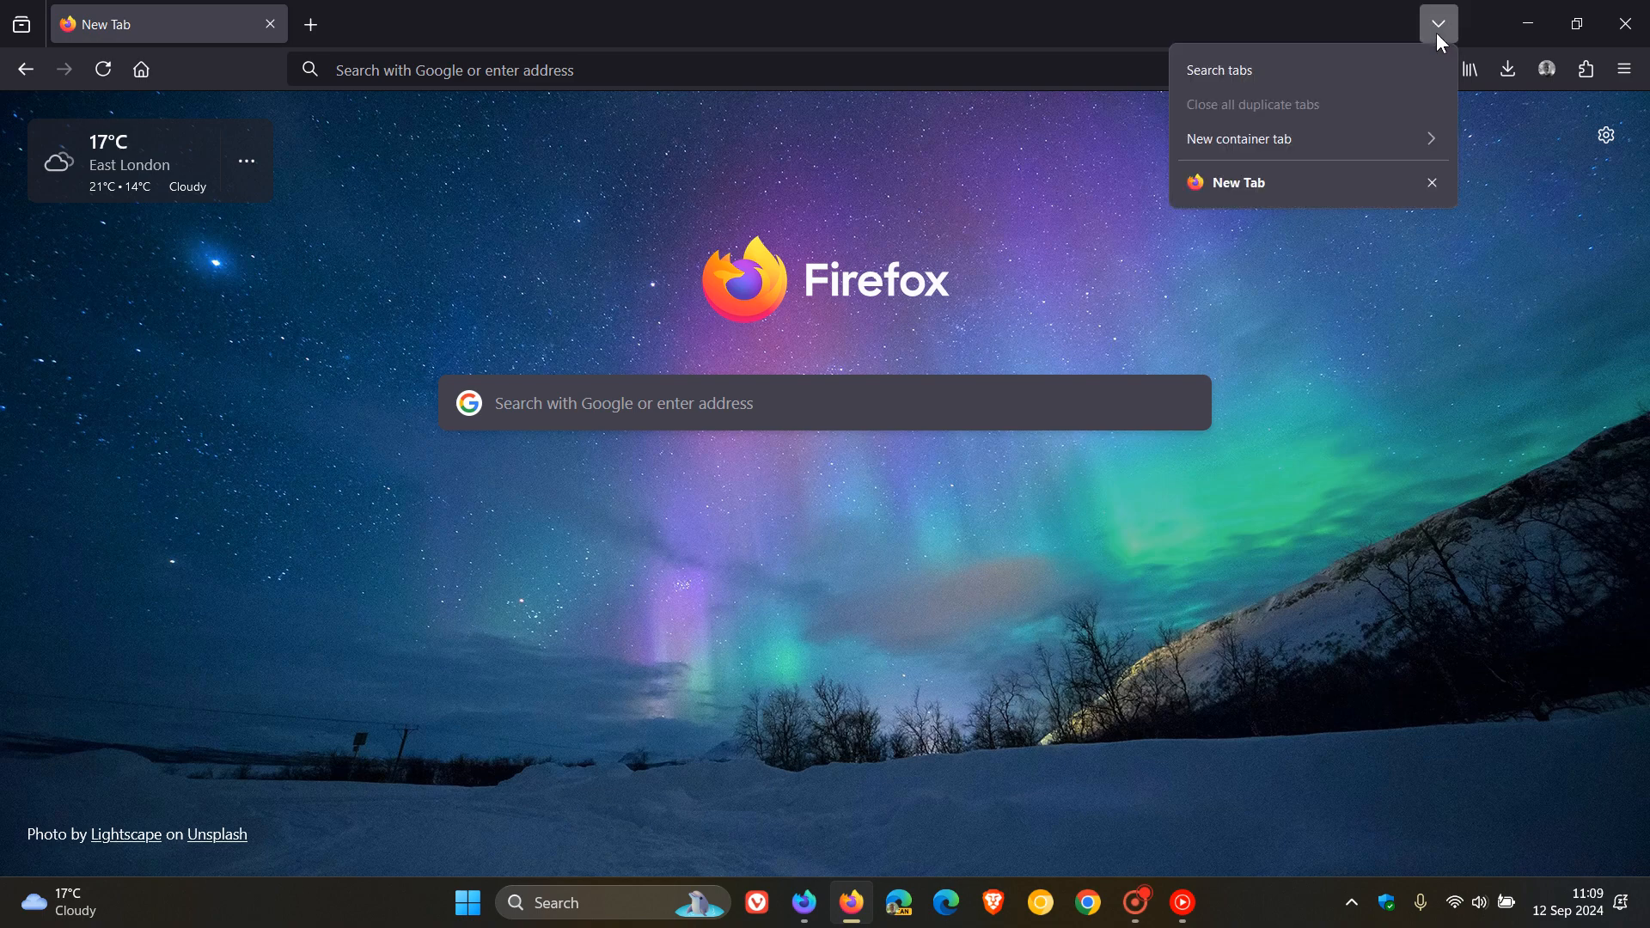
mouse_move(1426, 385)
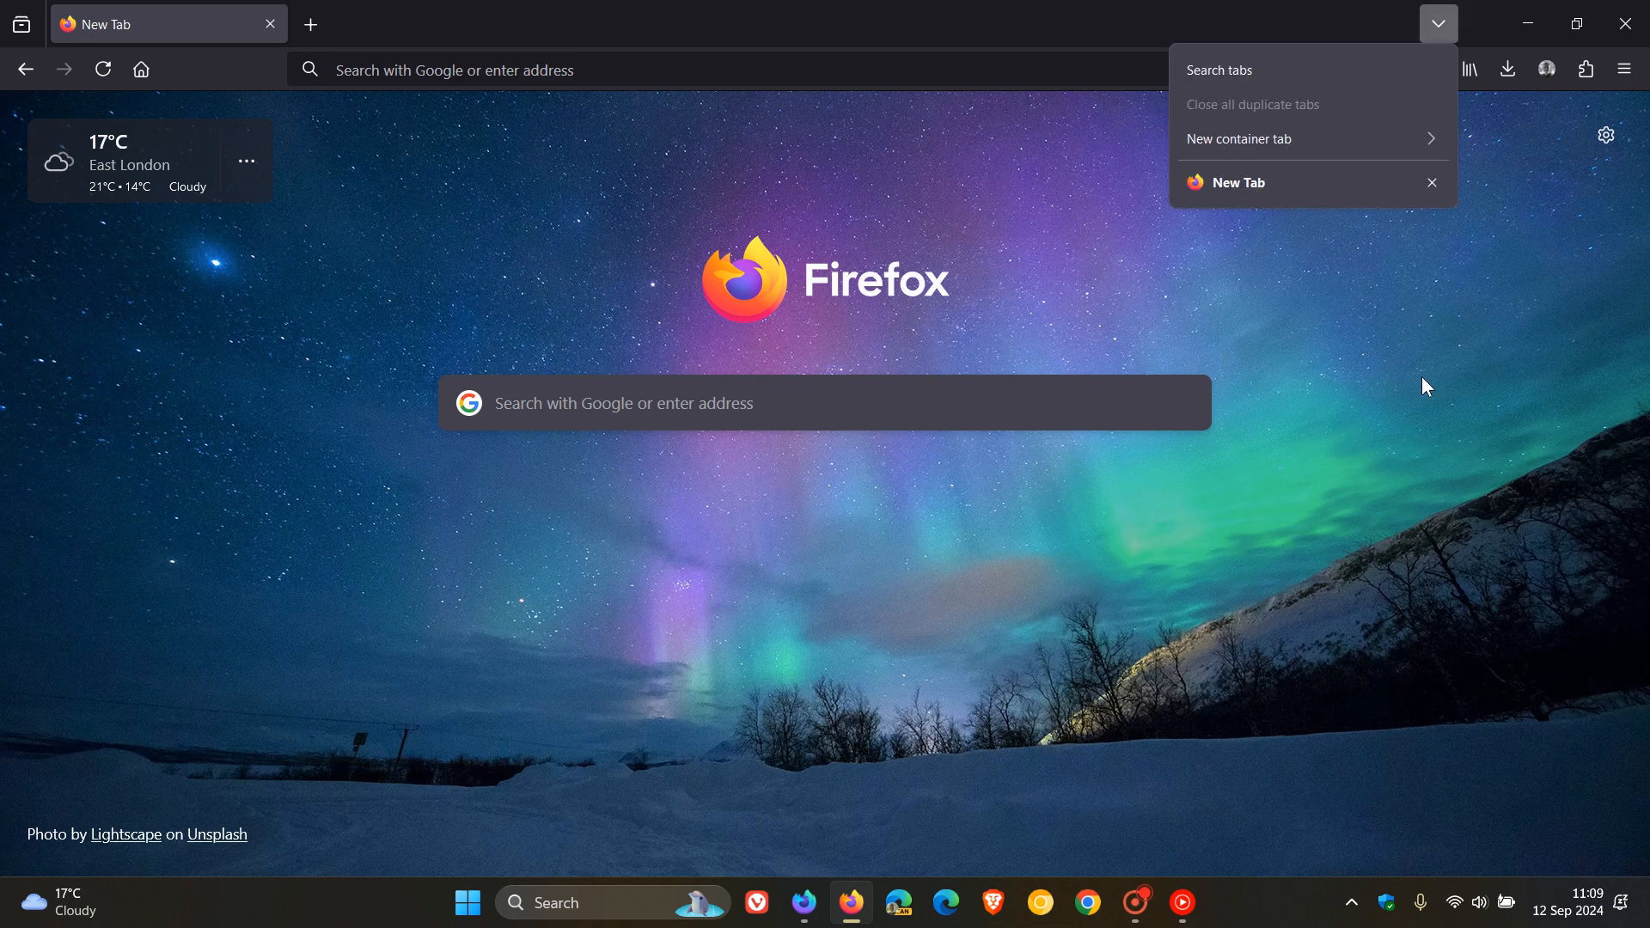
mouse_move(1381, 643)
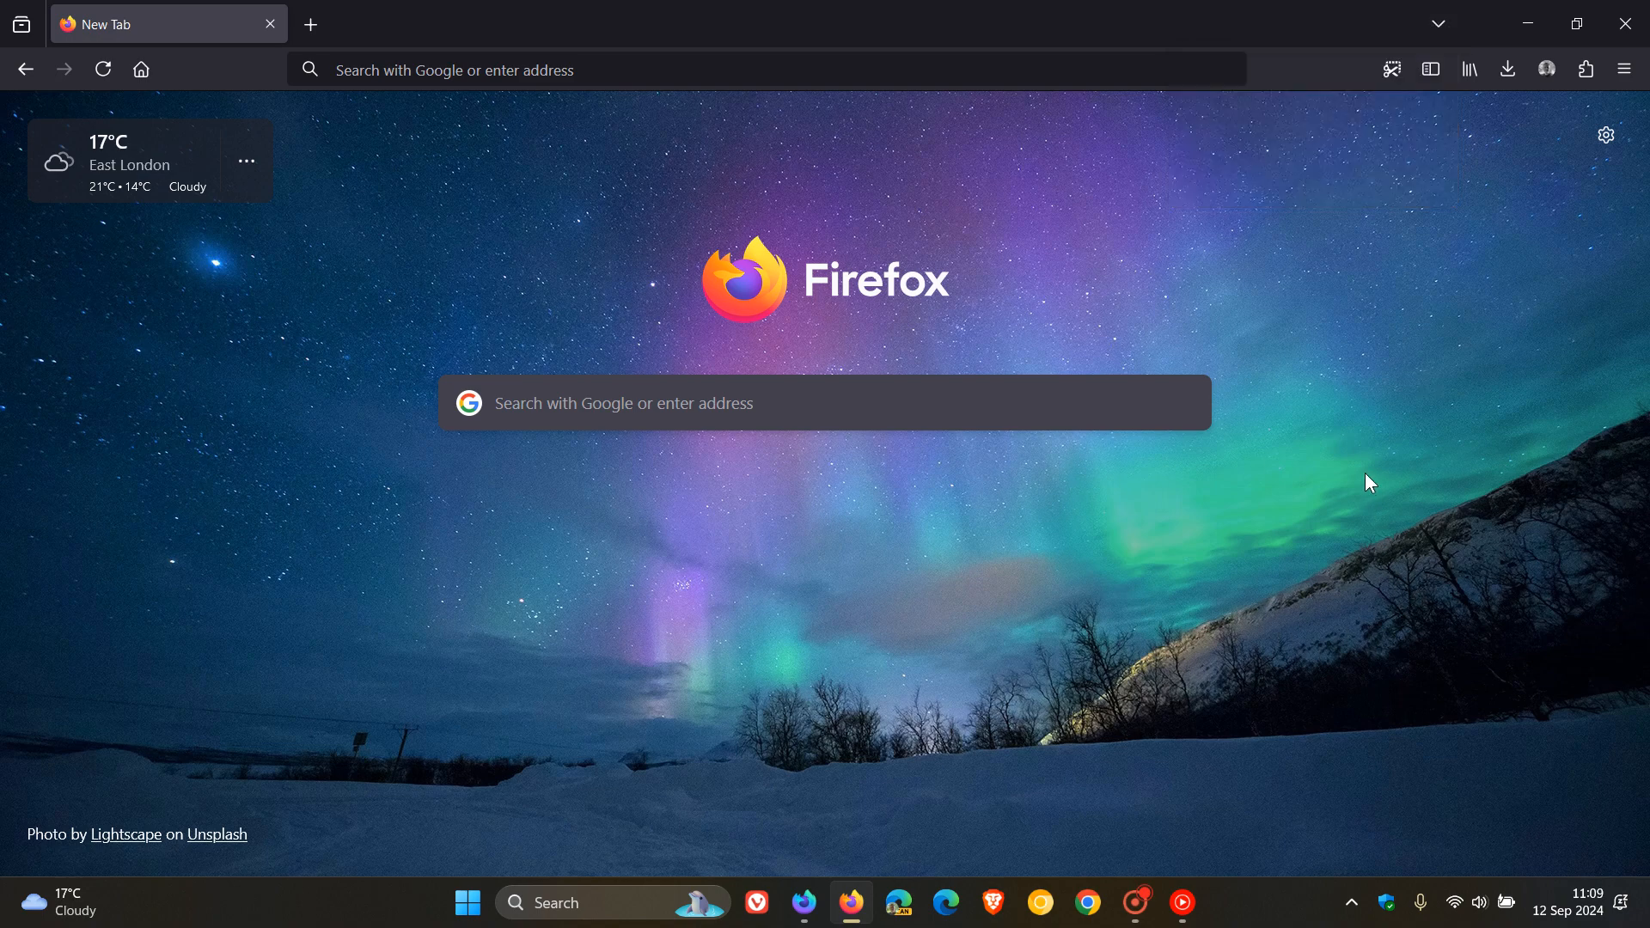
mouse_move(936, 674)
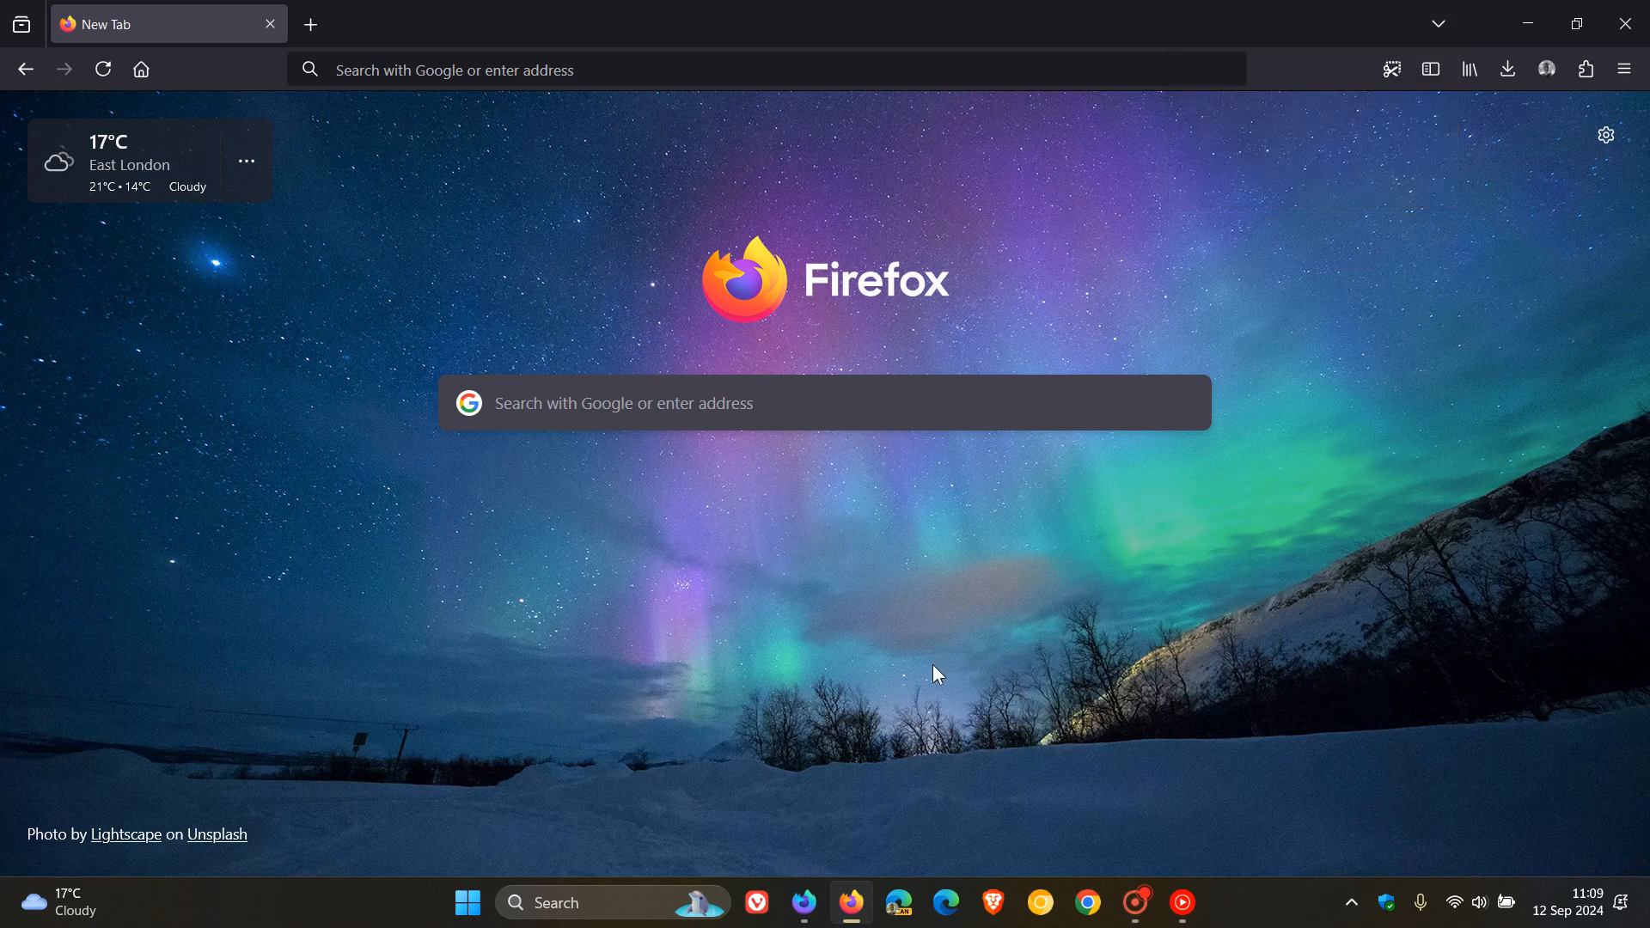
mouse_move(946, 624)
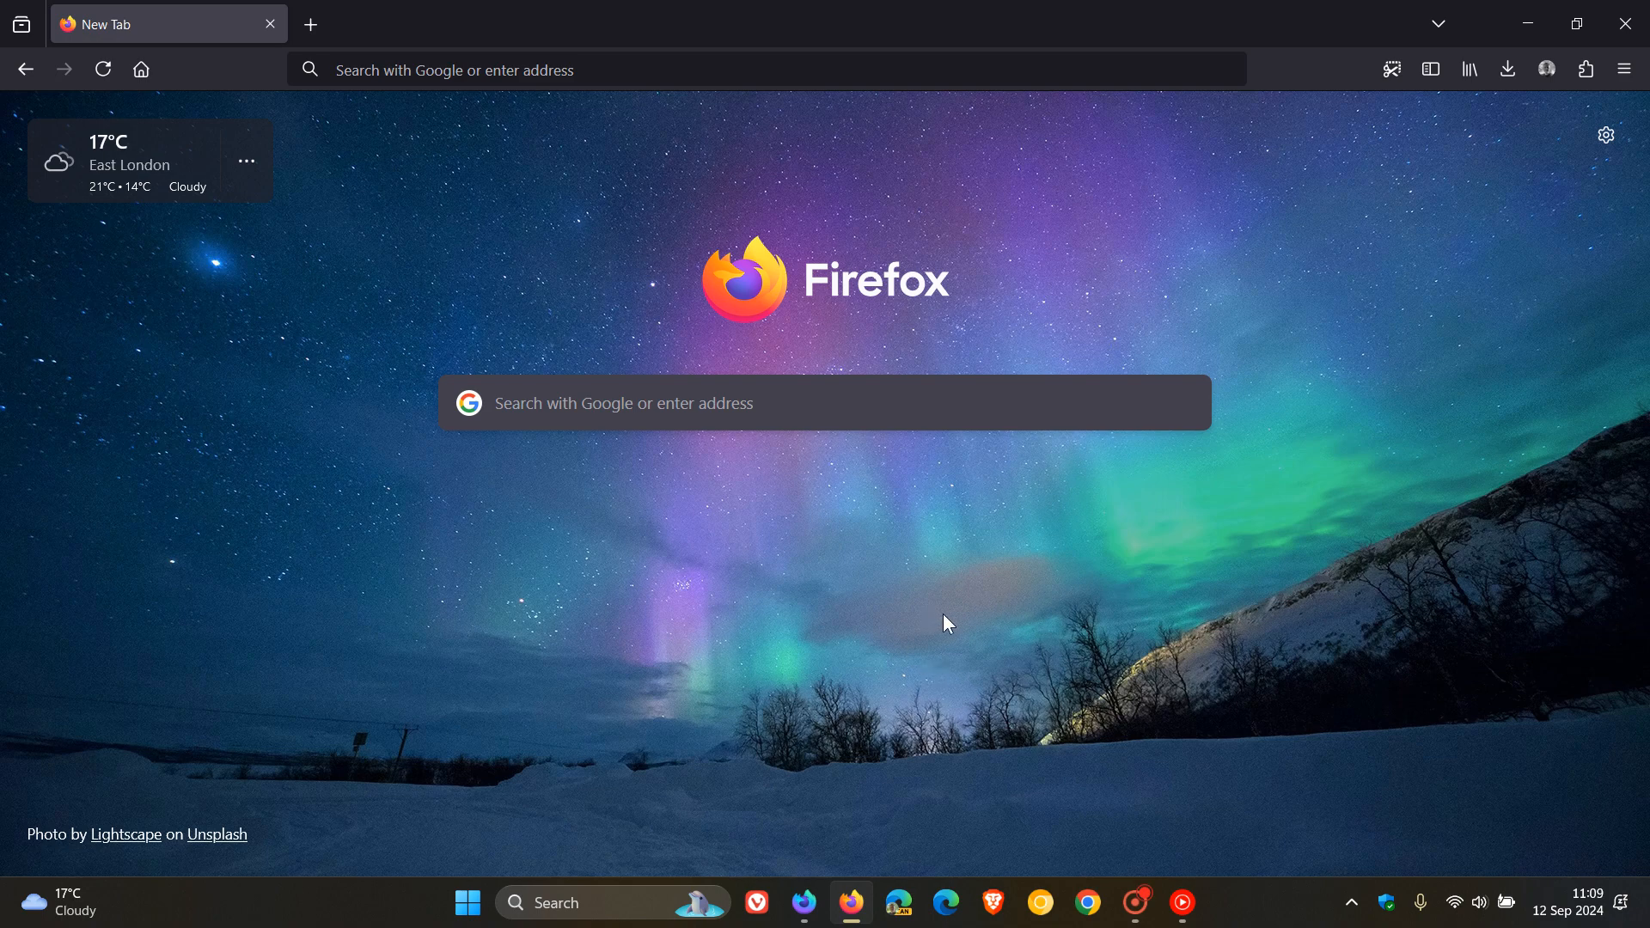